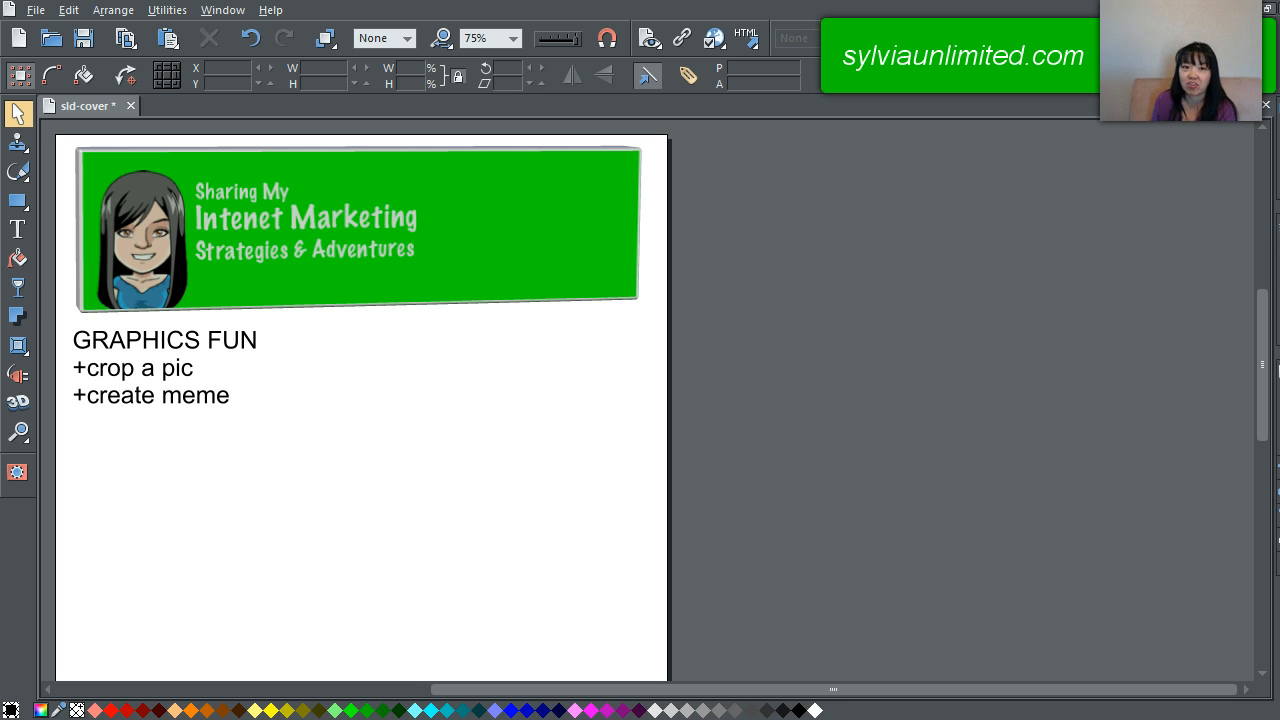
mouse_move(24, 580)
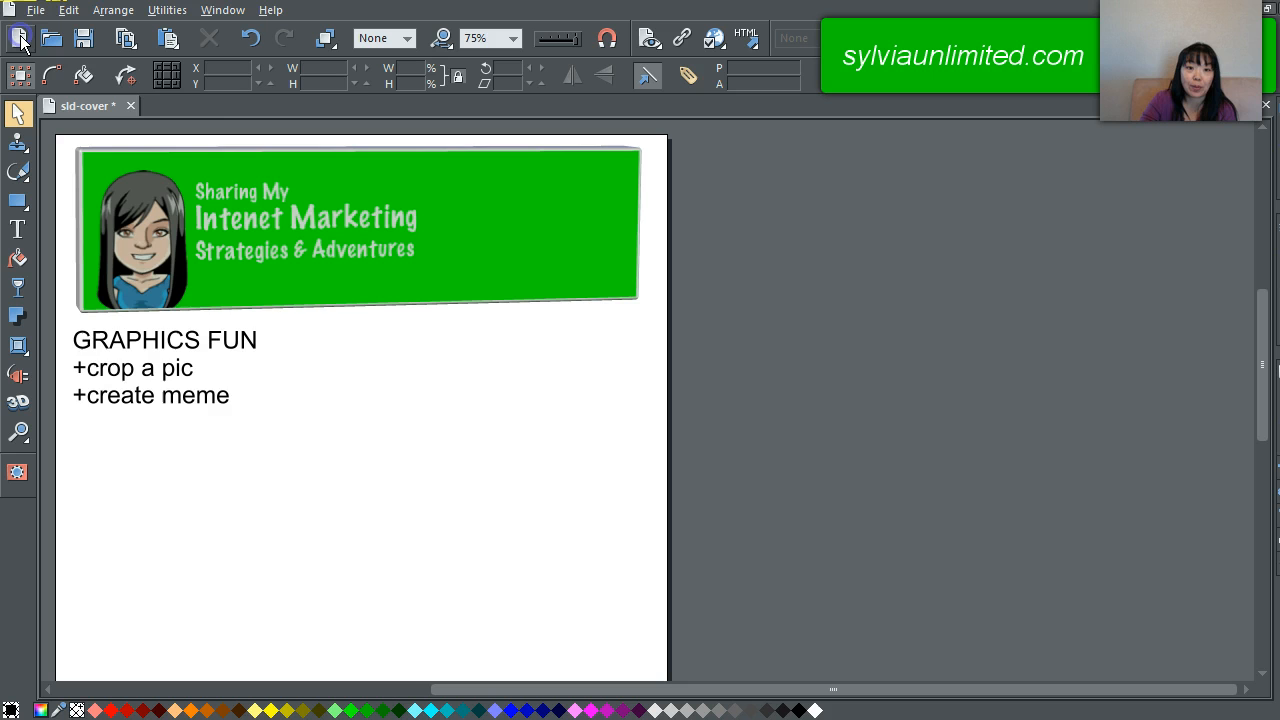
Create the blank Untitled1 document with the New document button.
click(19, 38)
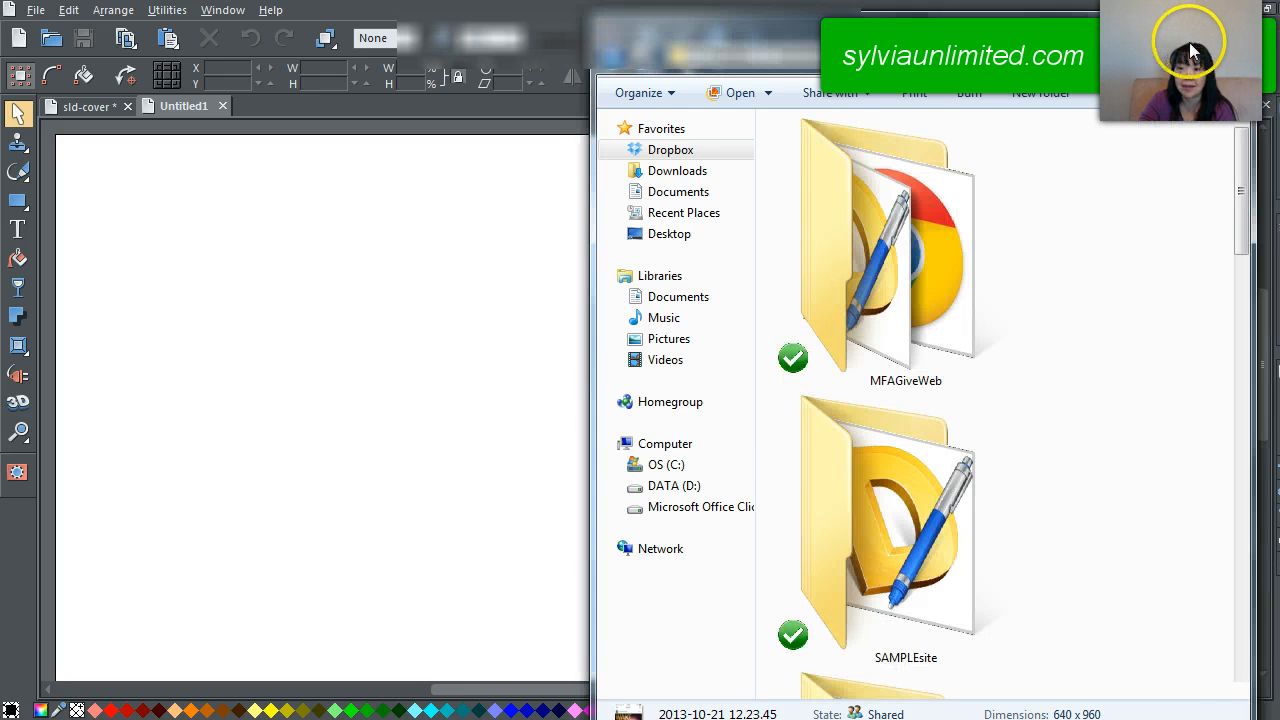
Drag the WAKE UP & BE AWESOME phone screenshot from Explorer onto the Untitled1 page.
click(905, 520)
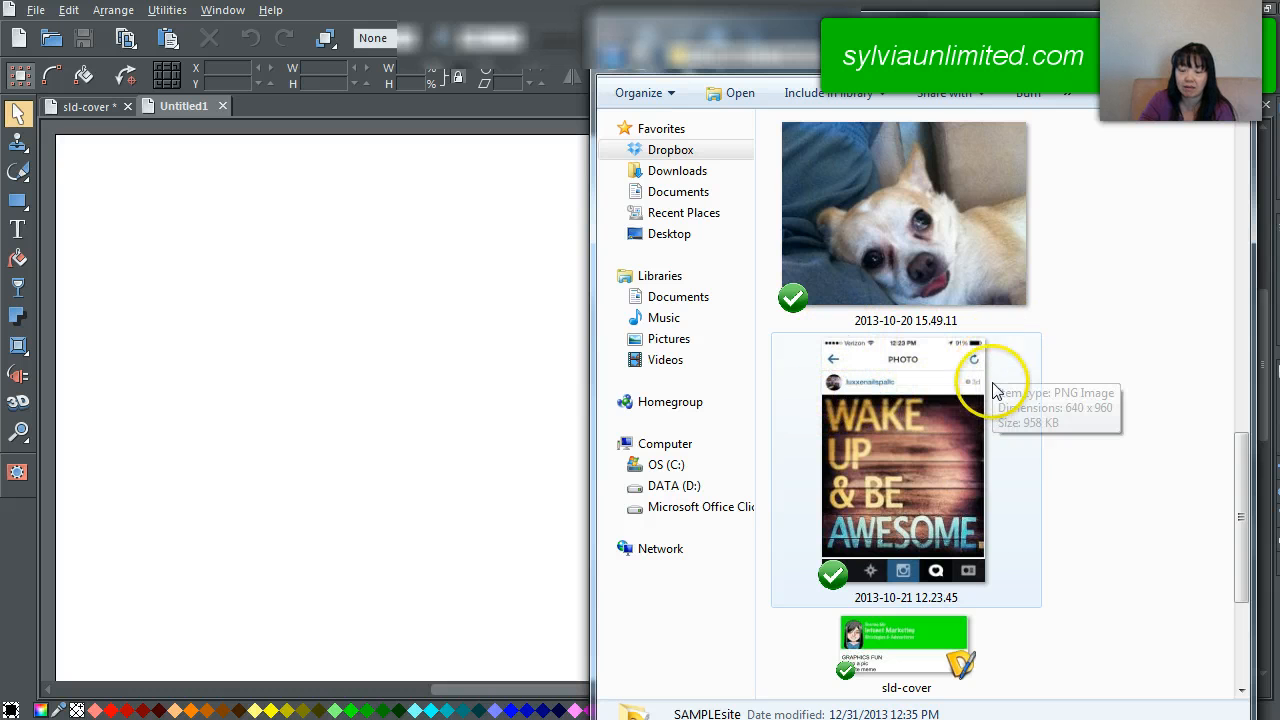
mouse_move(780, 545)
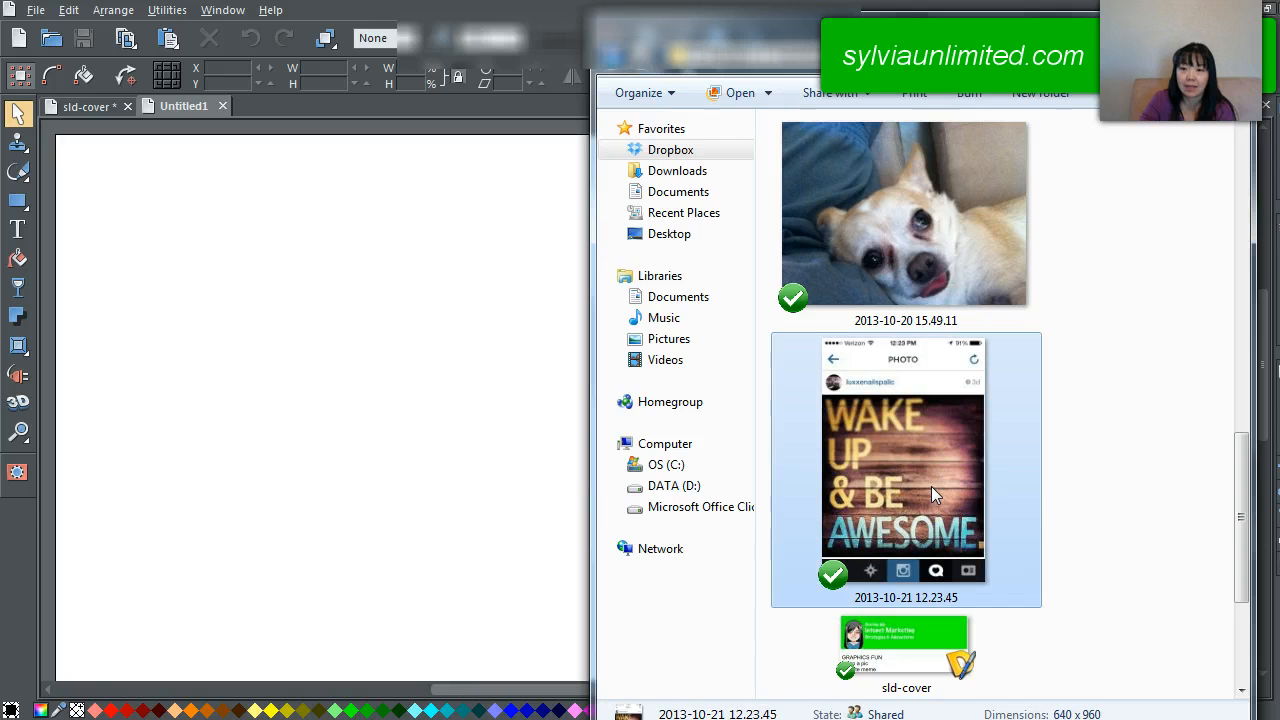
mouse_move(1127, 438)
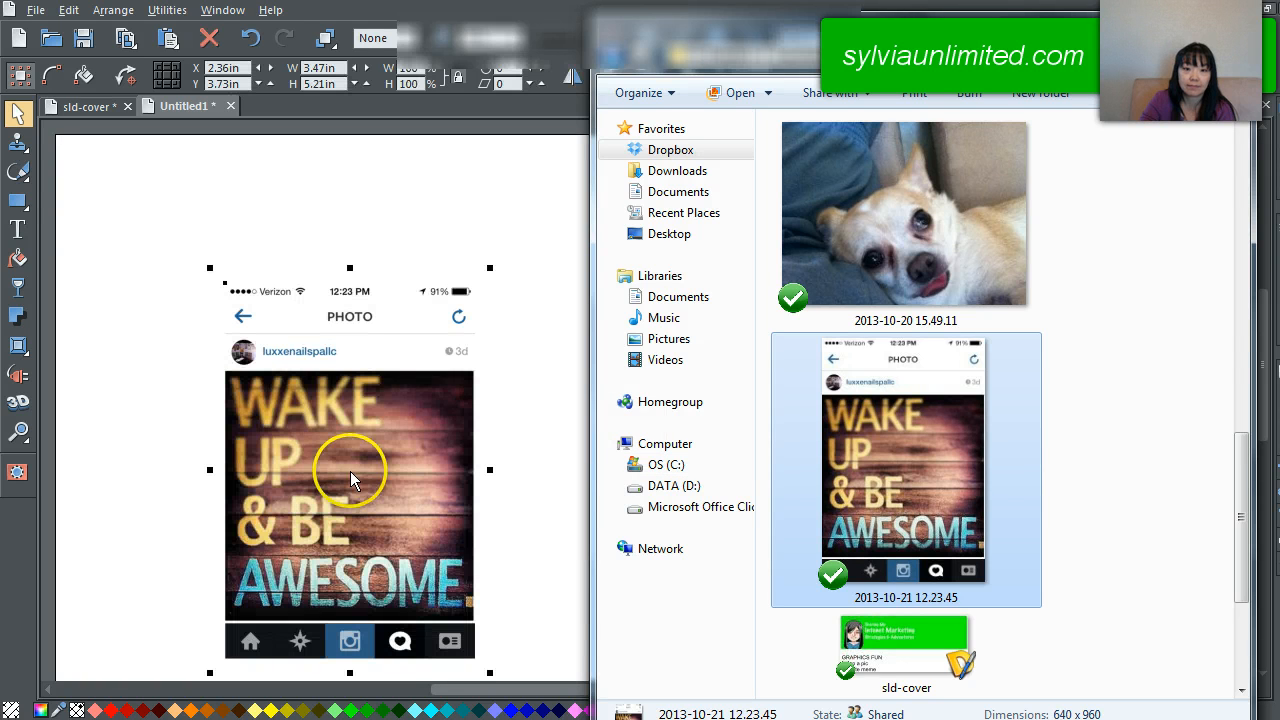
mouse_move(18, 200)
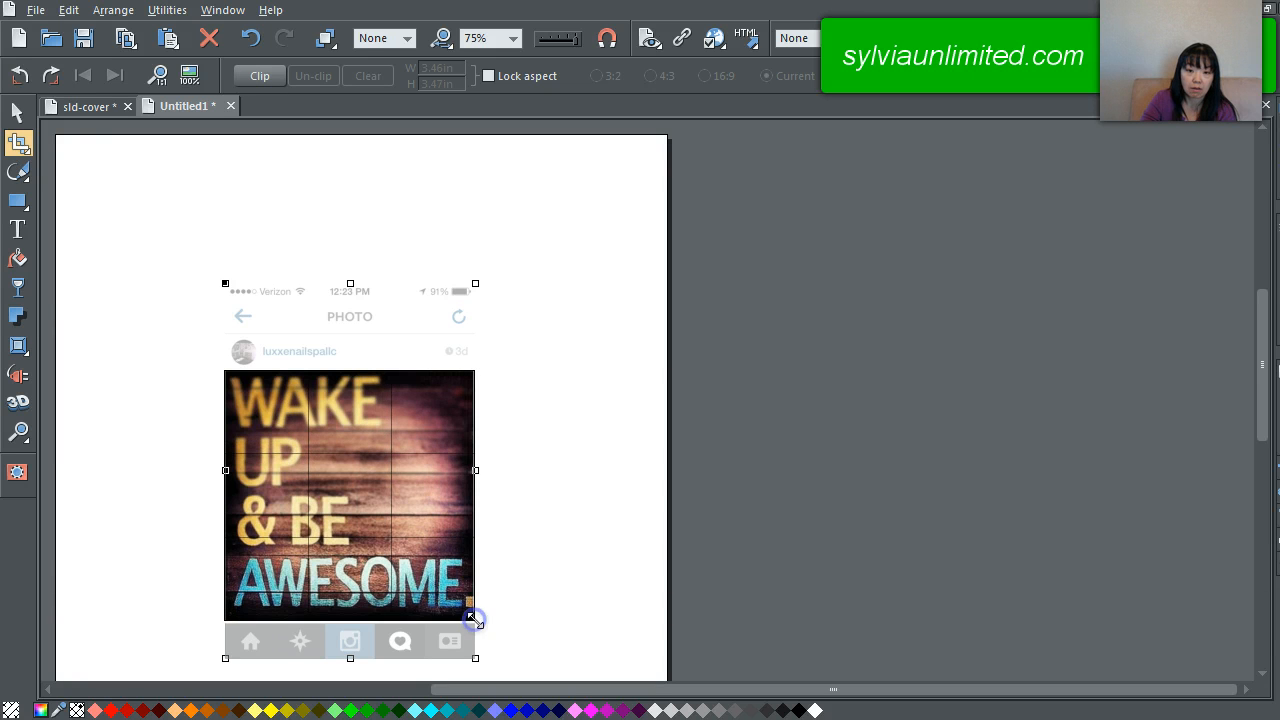
Clip the screenshot to the square artwork and move it toward the top left.
click(258, 76)
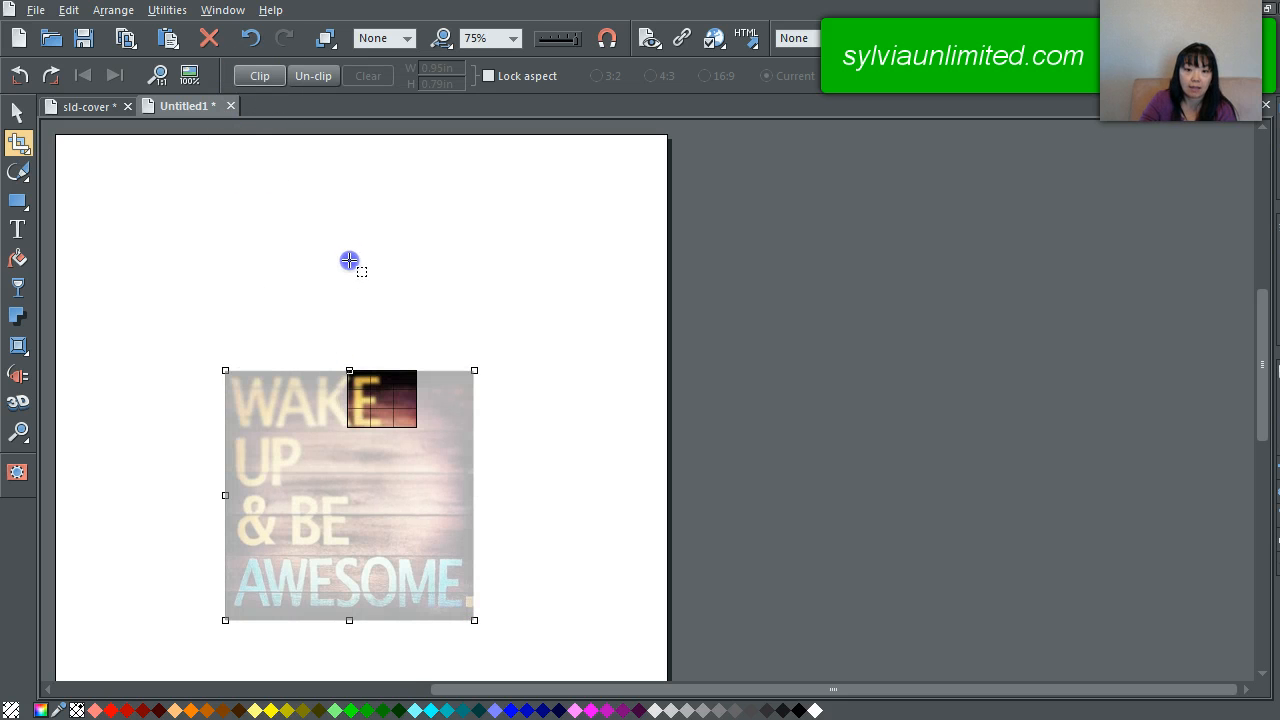
click(250, 38)
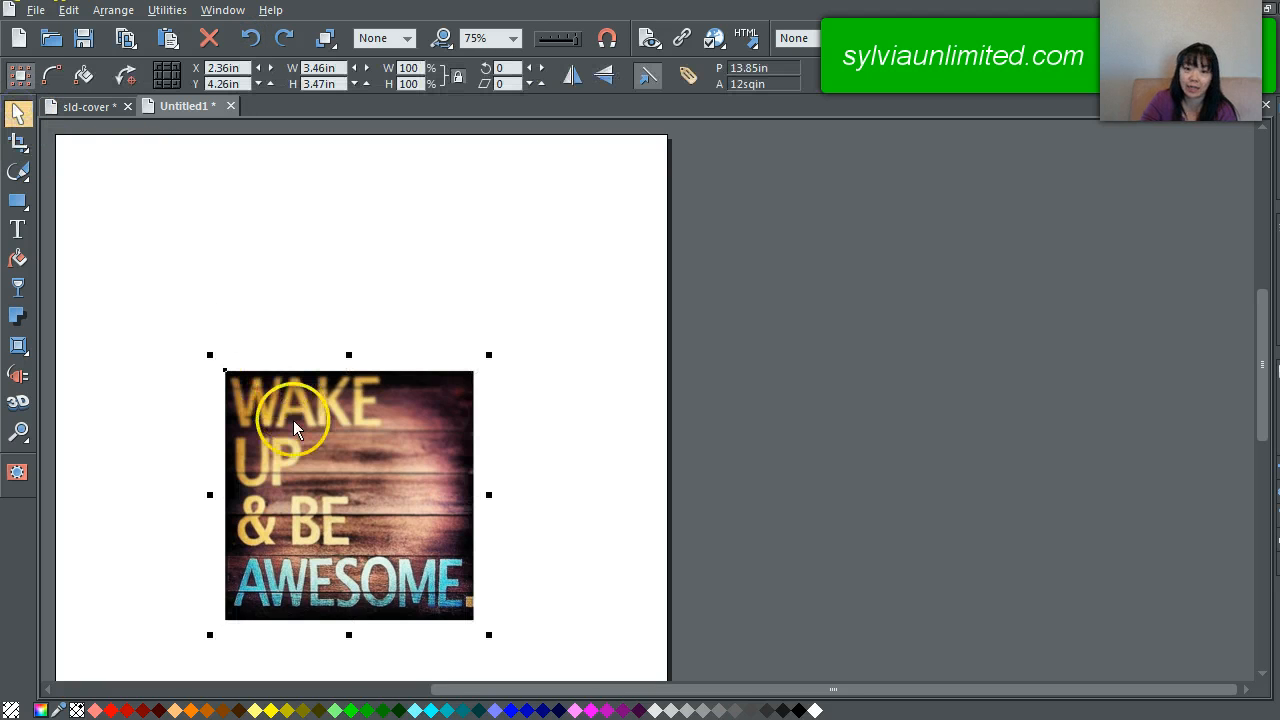
drag(349, 495, 256, 307)
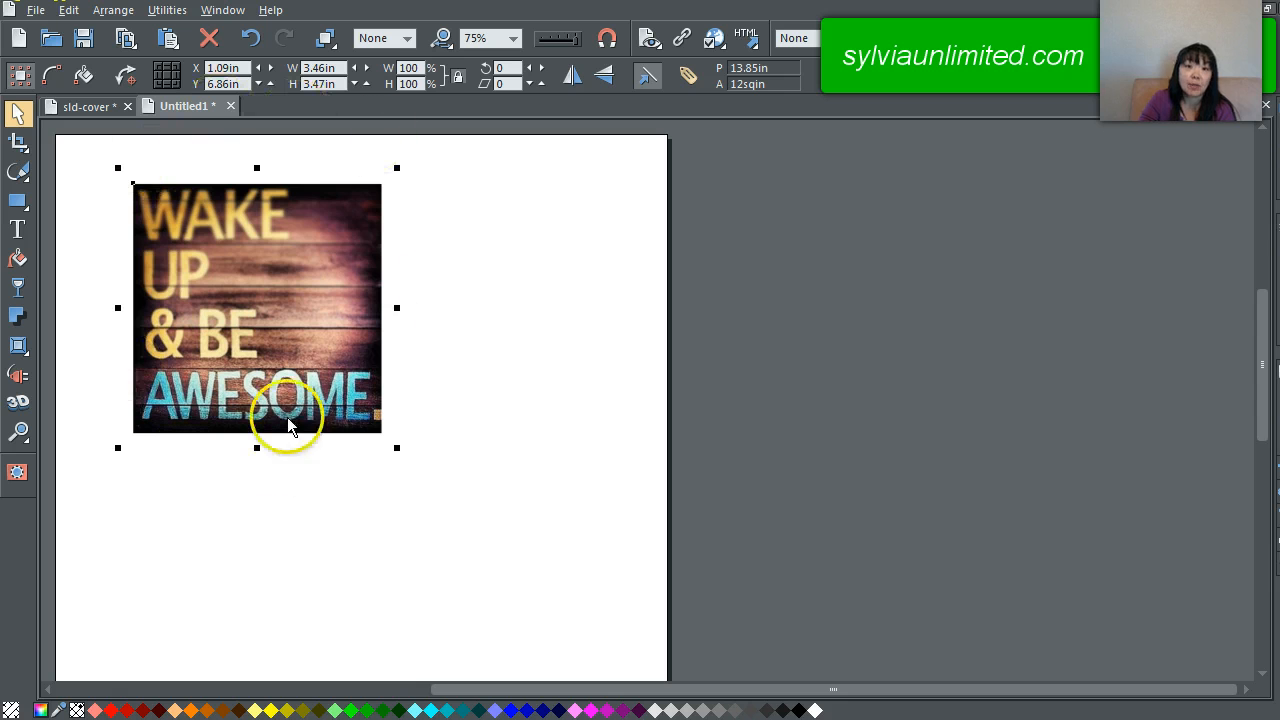
Export the clipped artwork as a JPEG named 'asdfghjk' into the Dropbox folder.
right_click(290, 420)
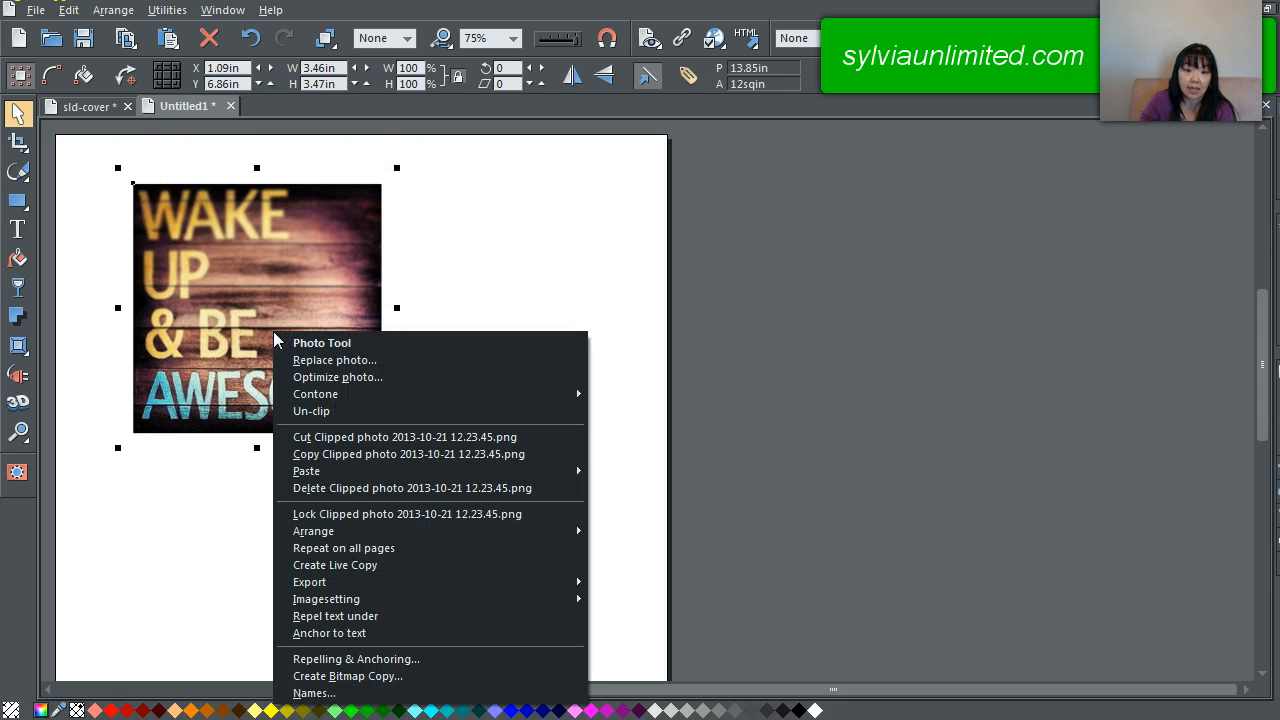
mouse_move(368, 582)
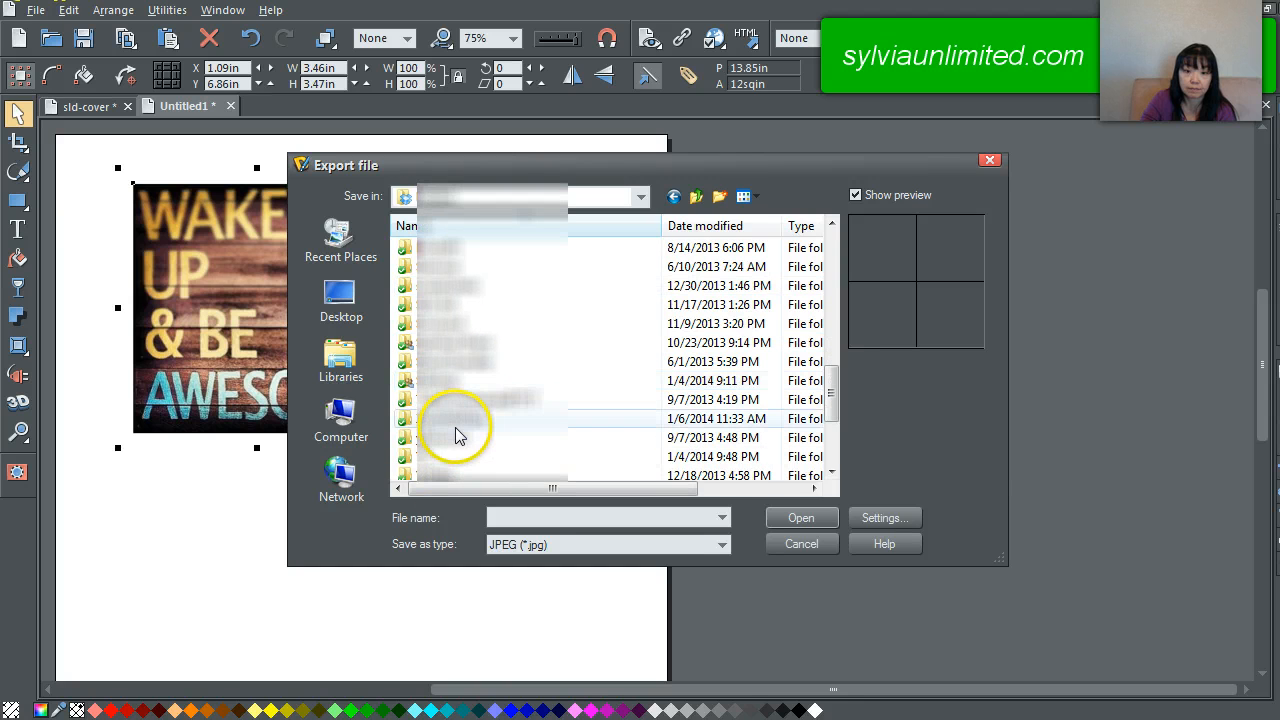
click(460, 418)
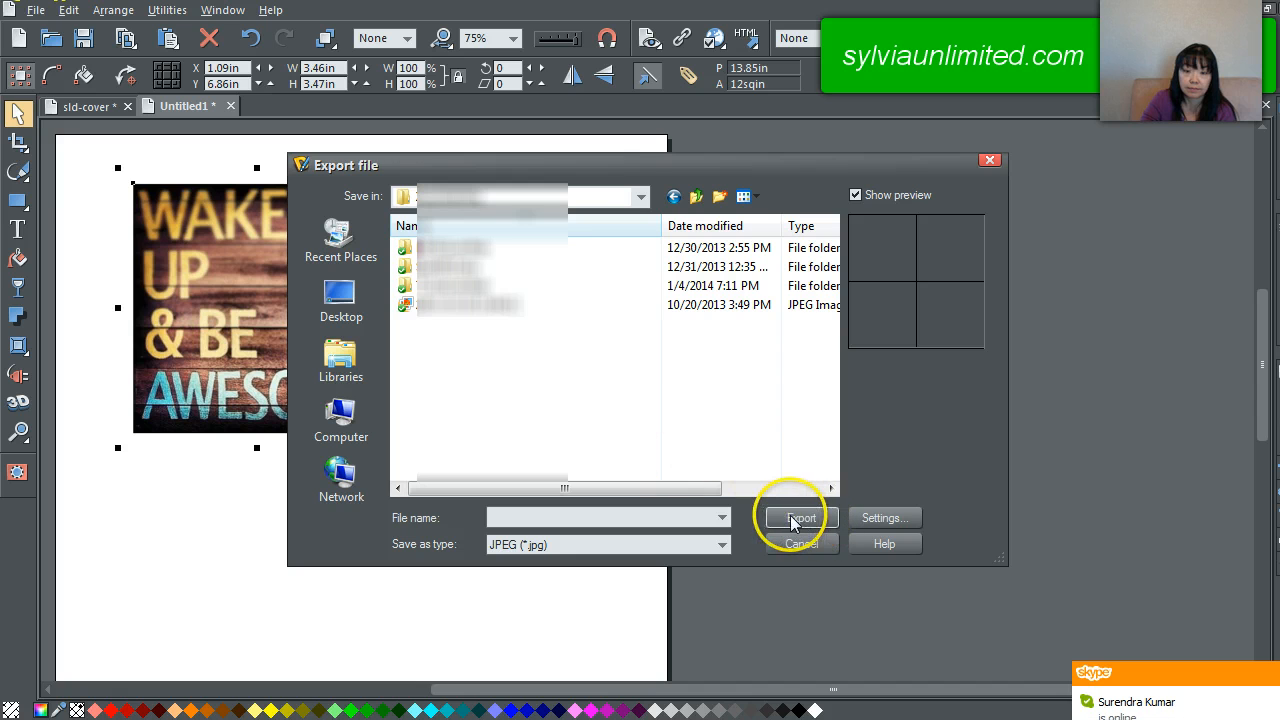
click(600, 517)
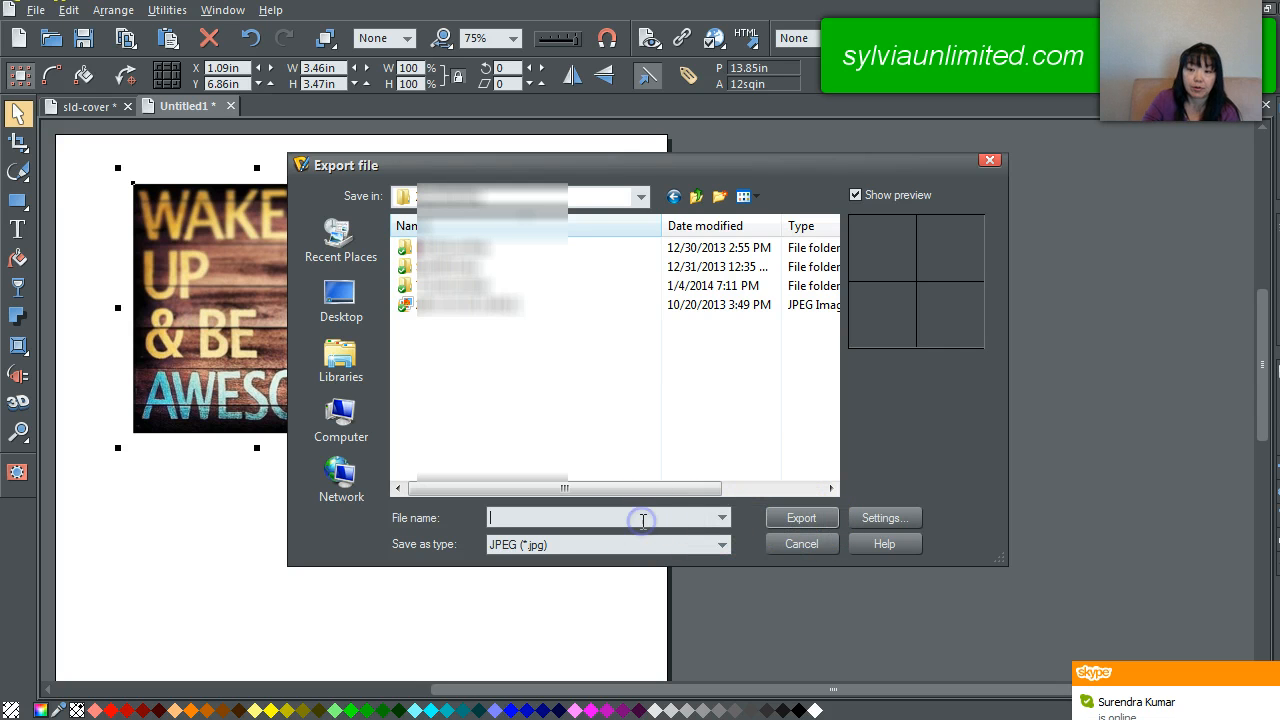
text(asdfghjk)
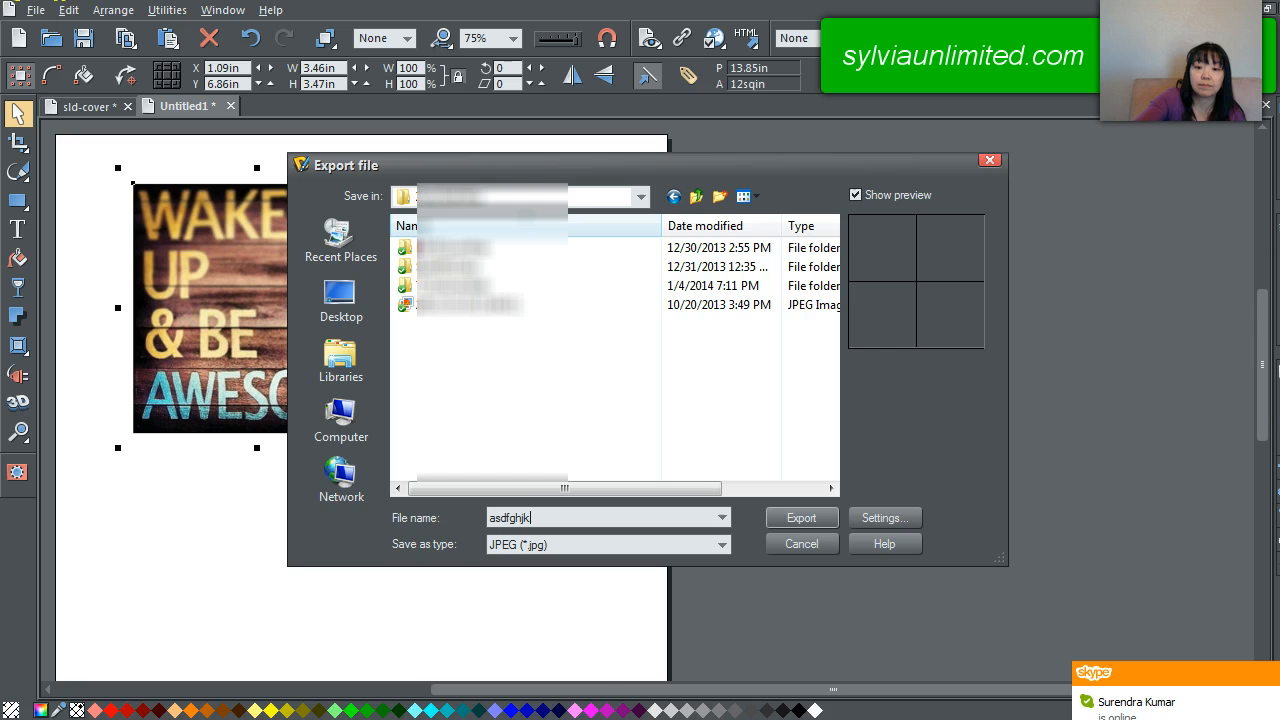
click(800, 517)
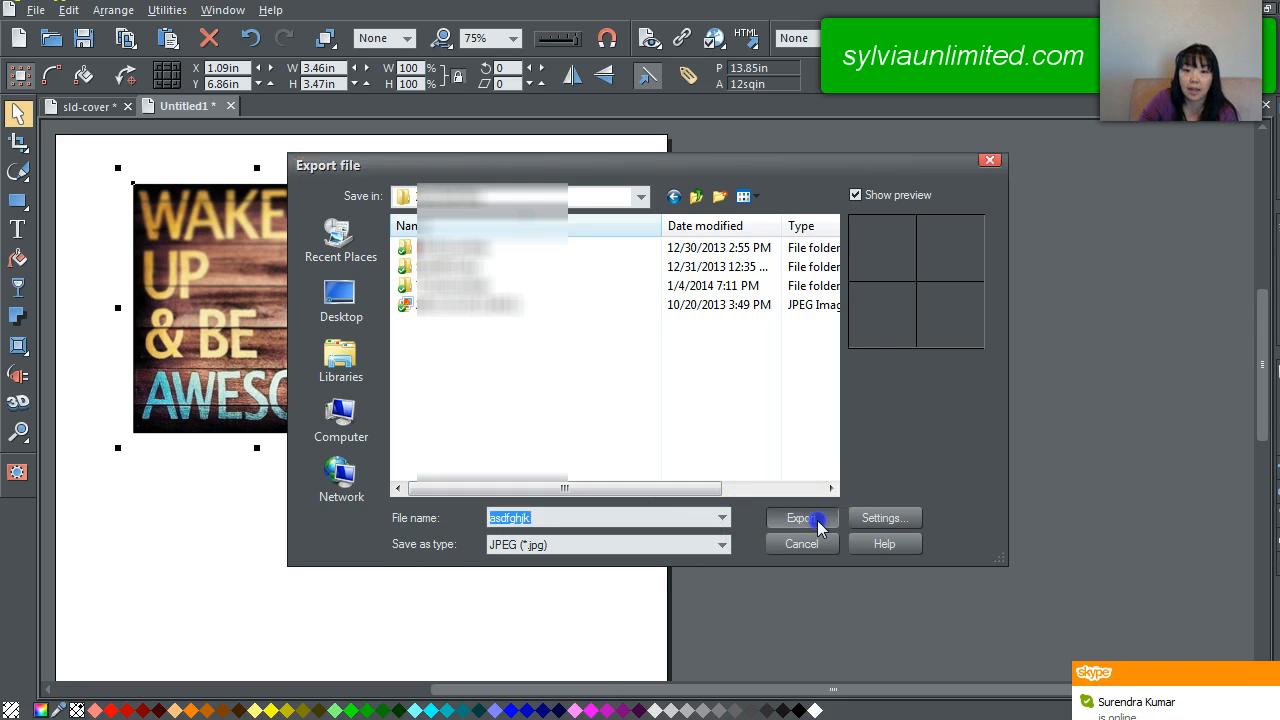
click(801, 517)
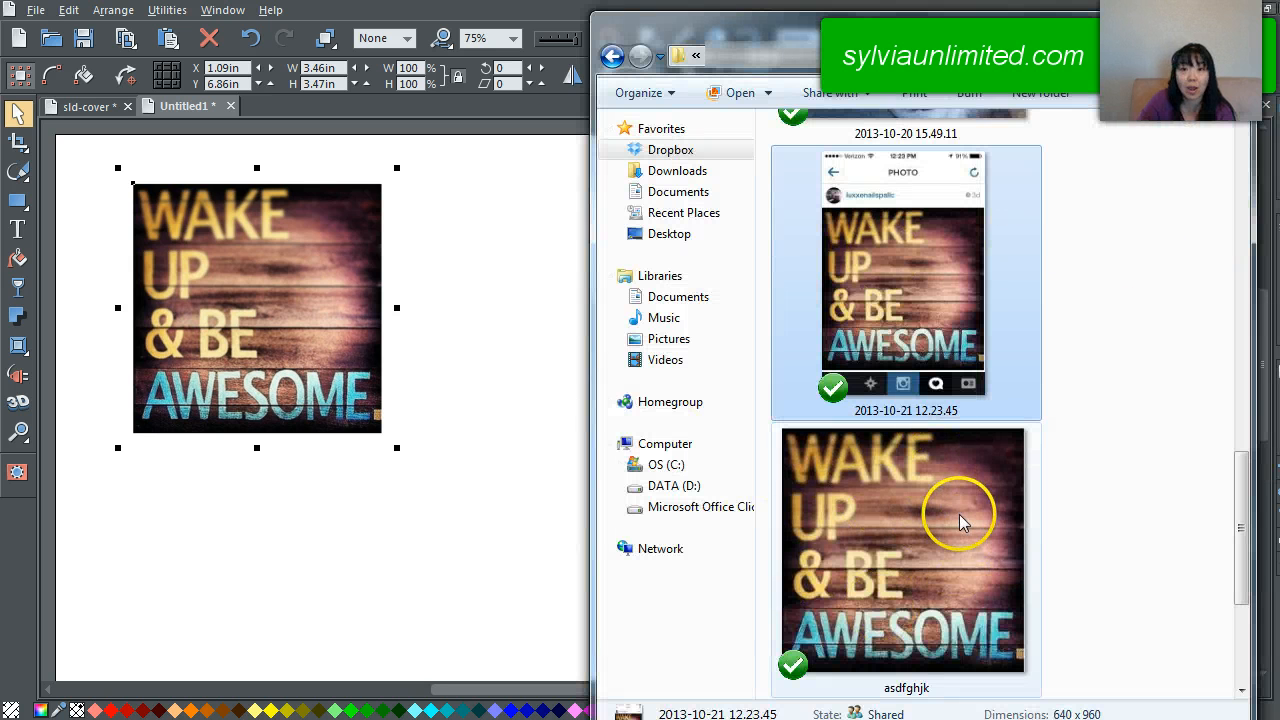
mouse_move(960, 515)
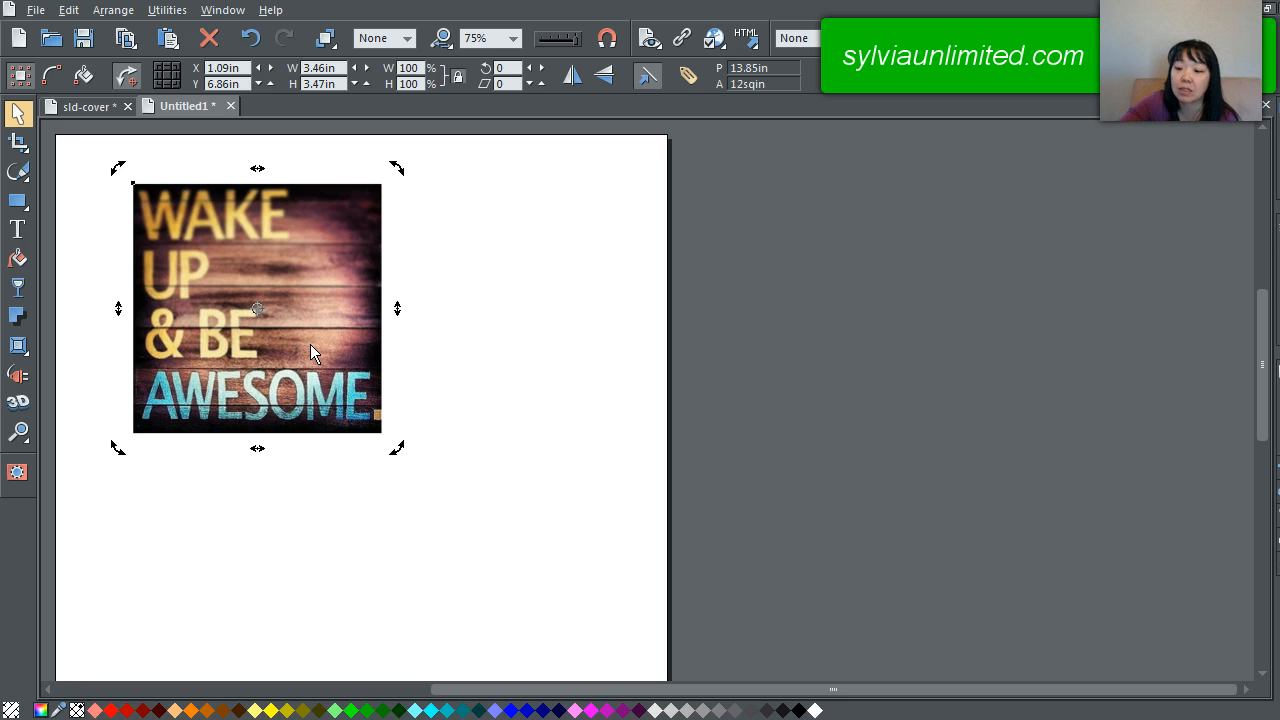
Delete the artwork from the page and select the dog photo in Explorer.
key(Delete)
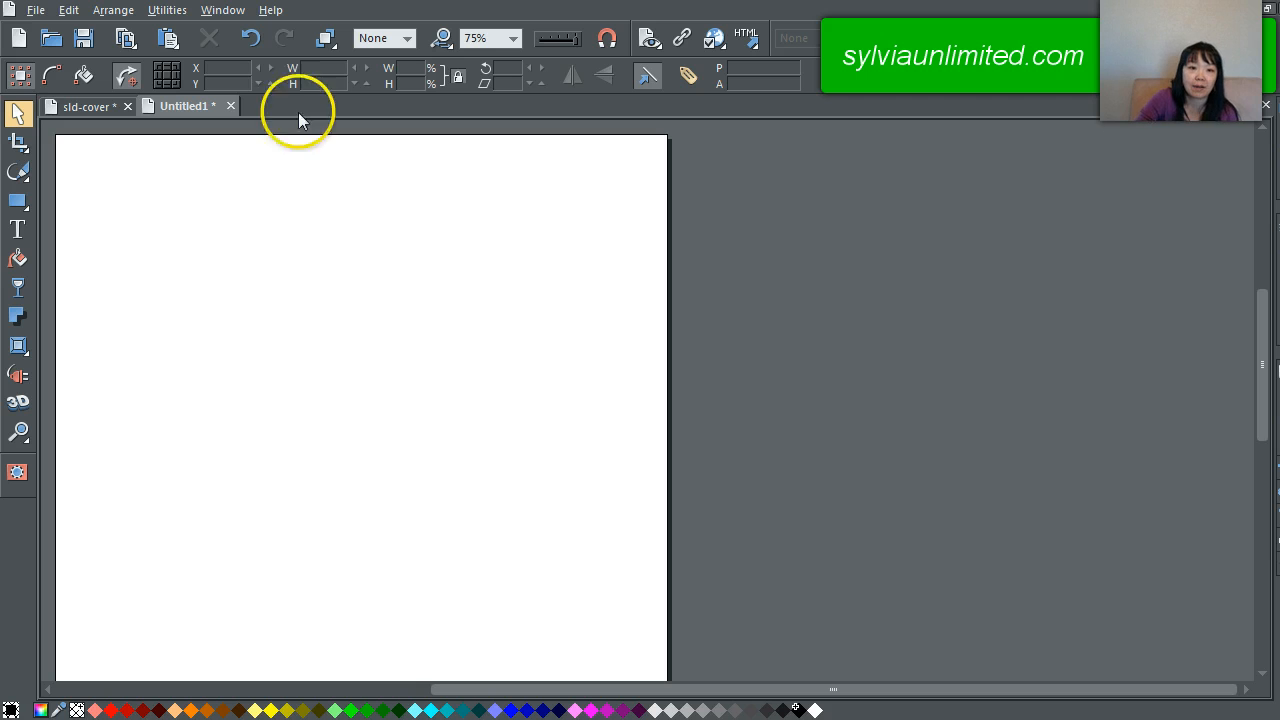
mouse_move(218, 330)
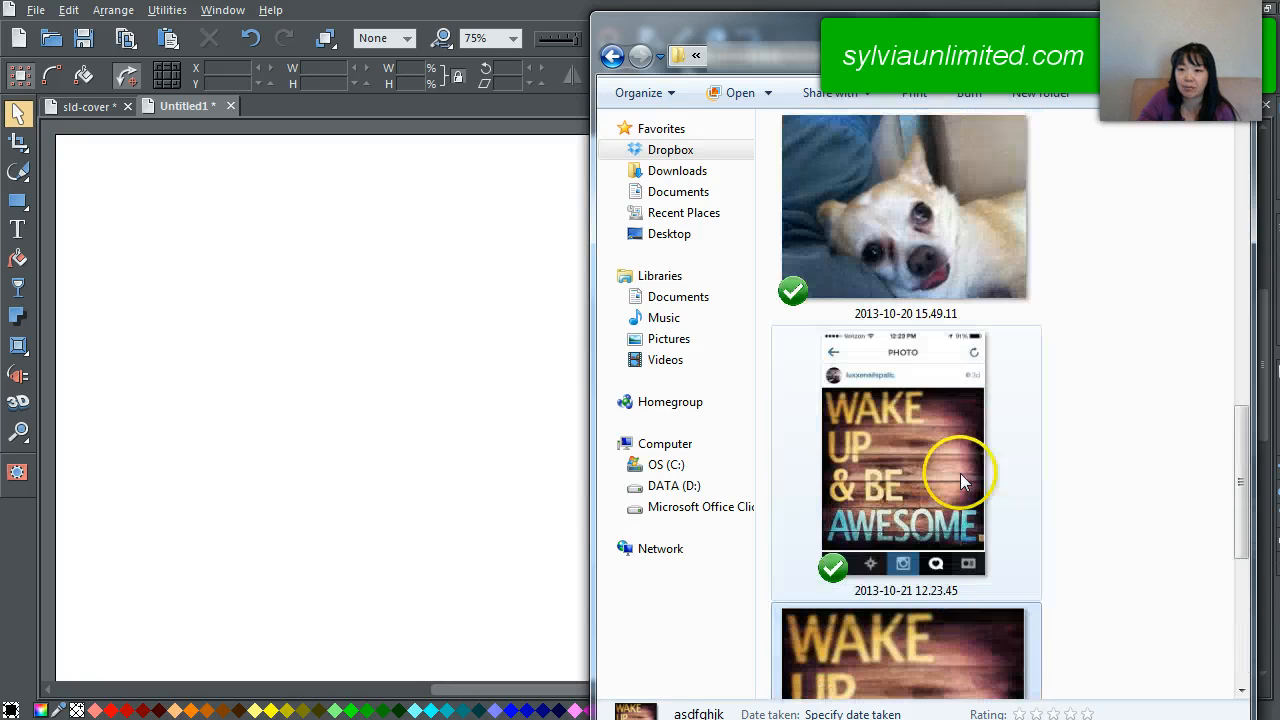
click(903, 205)
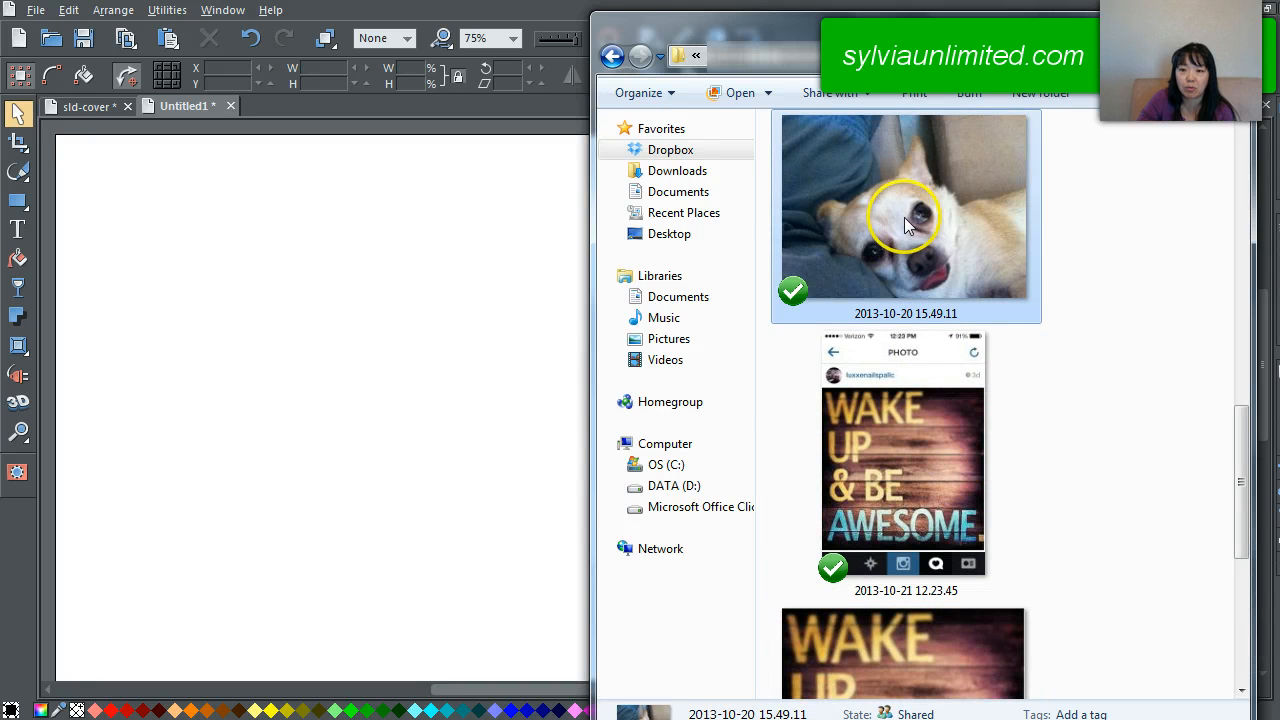
mouse_move(297, 432)
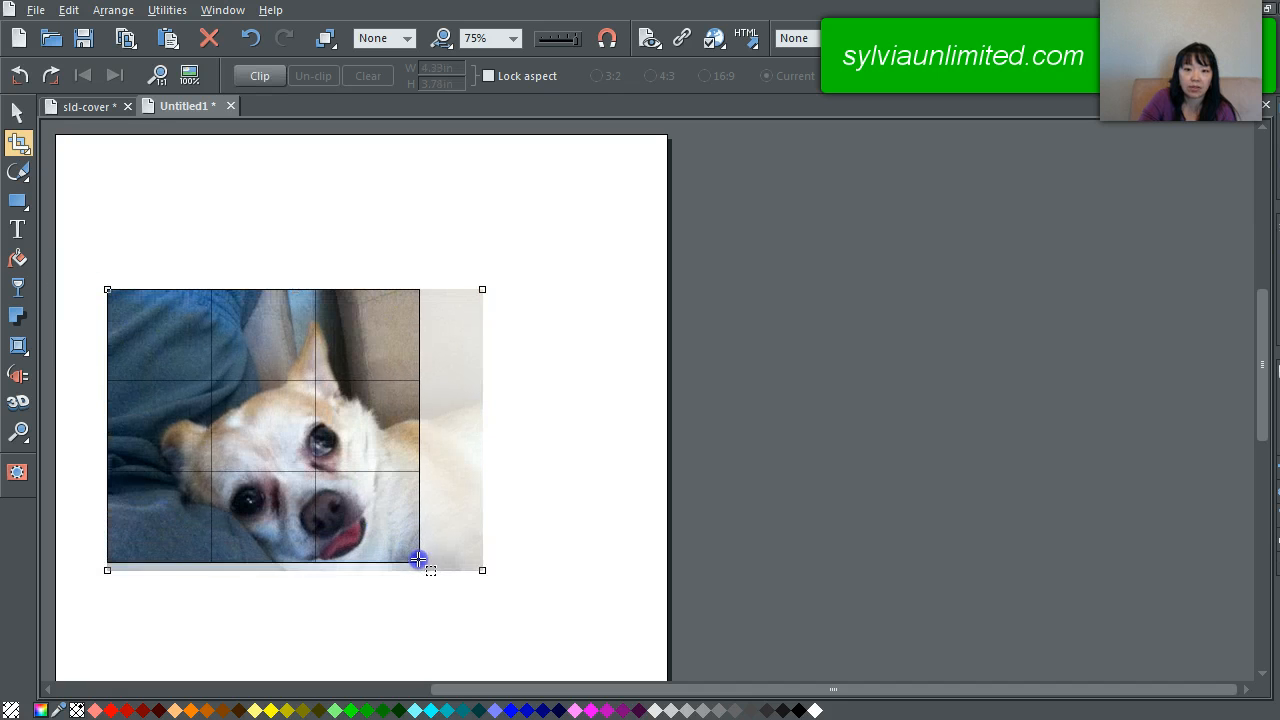
Adjust the crop frame corners to a 3.72 in square around the dog's face.
drag(419, 558, 440, 563)
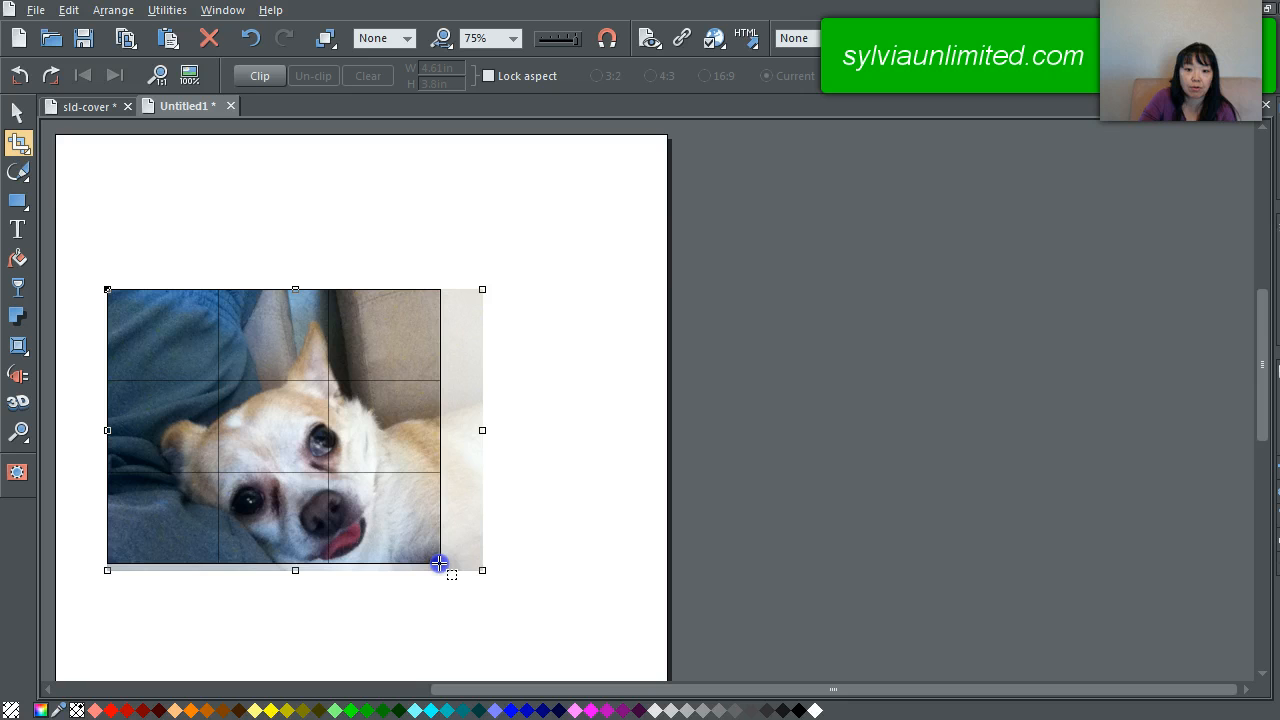
drag(440, 562, 455, 575)
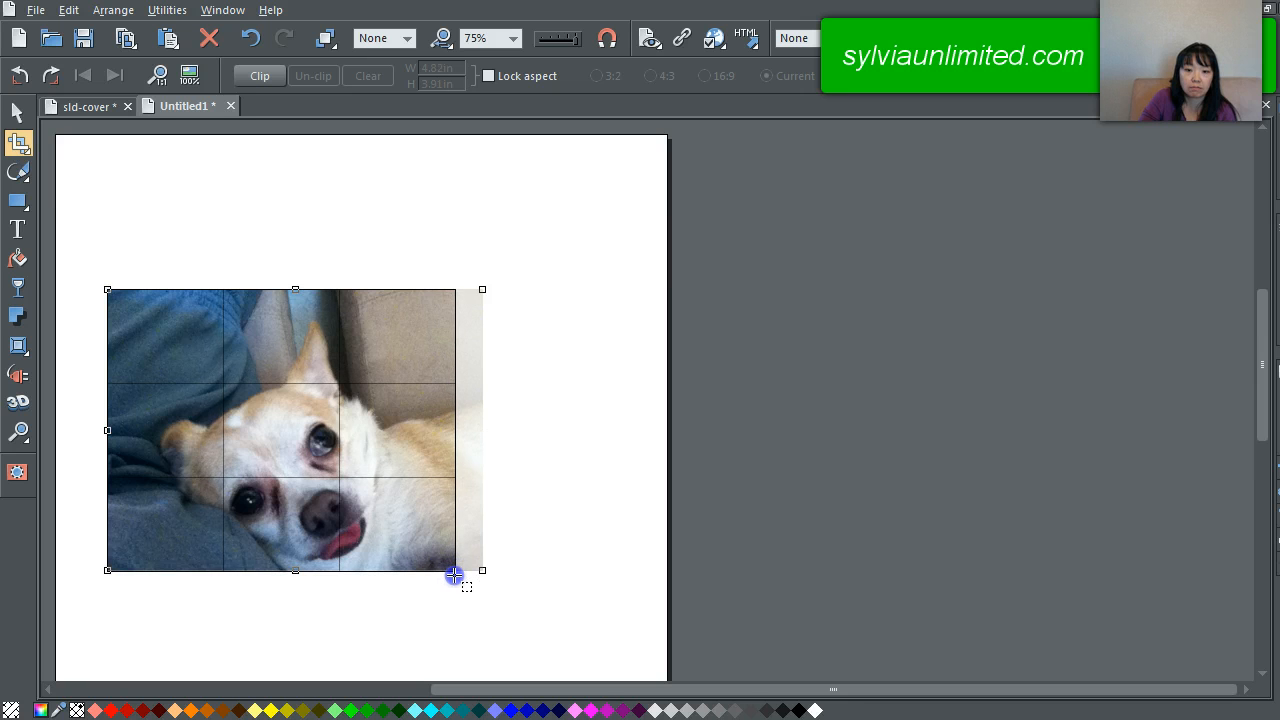
drag(455, 575, 470, 568)
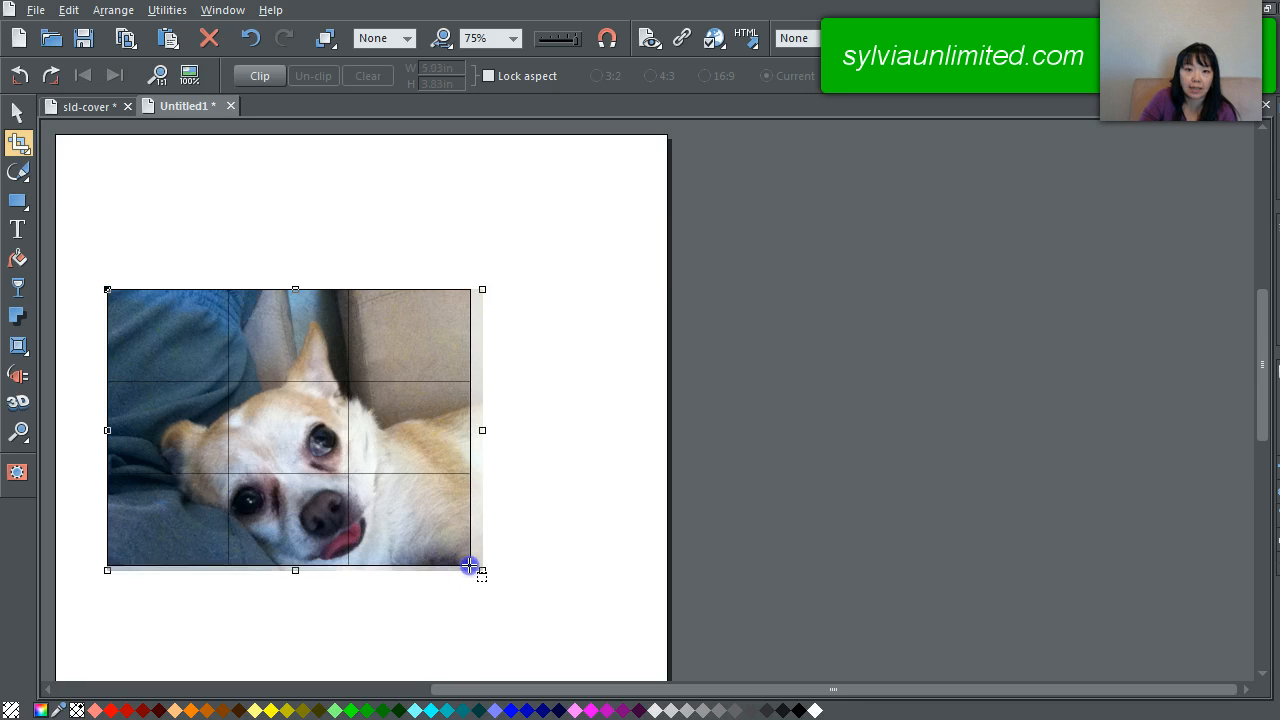
drag(470, 565, 445, 555)
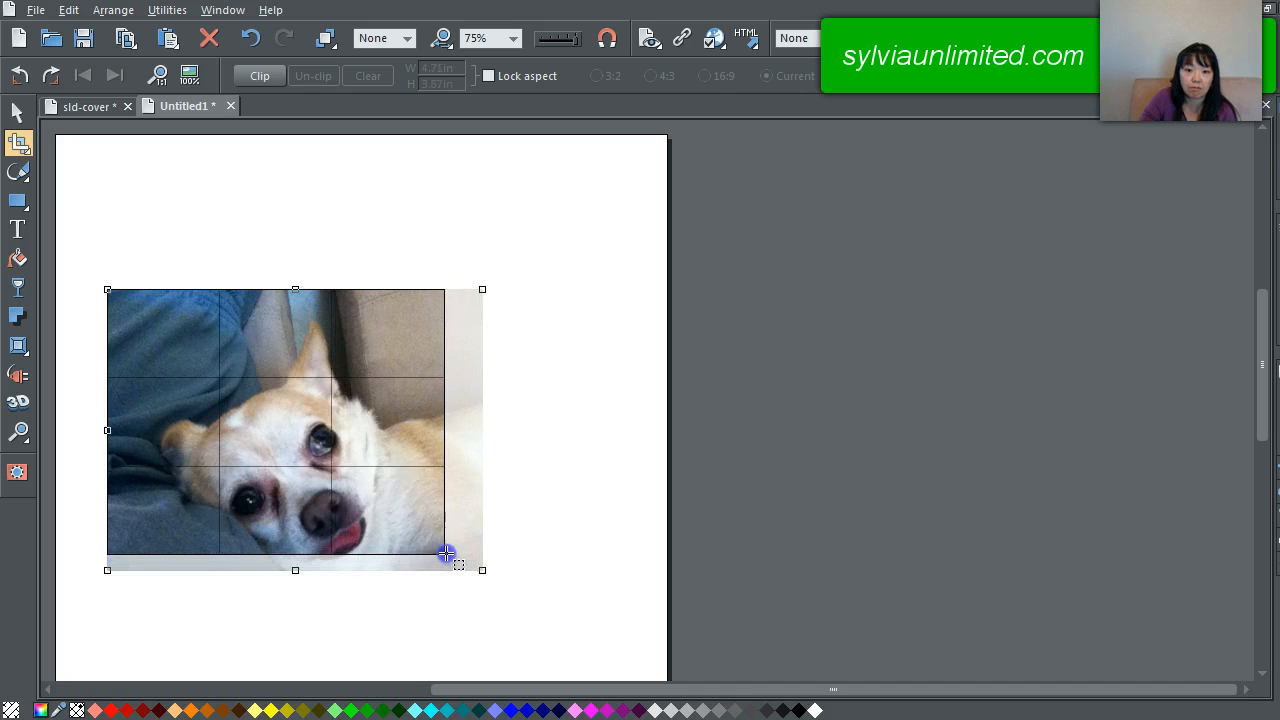
drag(445, 555, 416, 560)
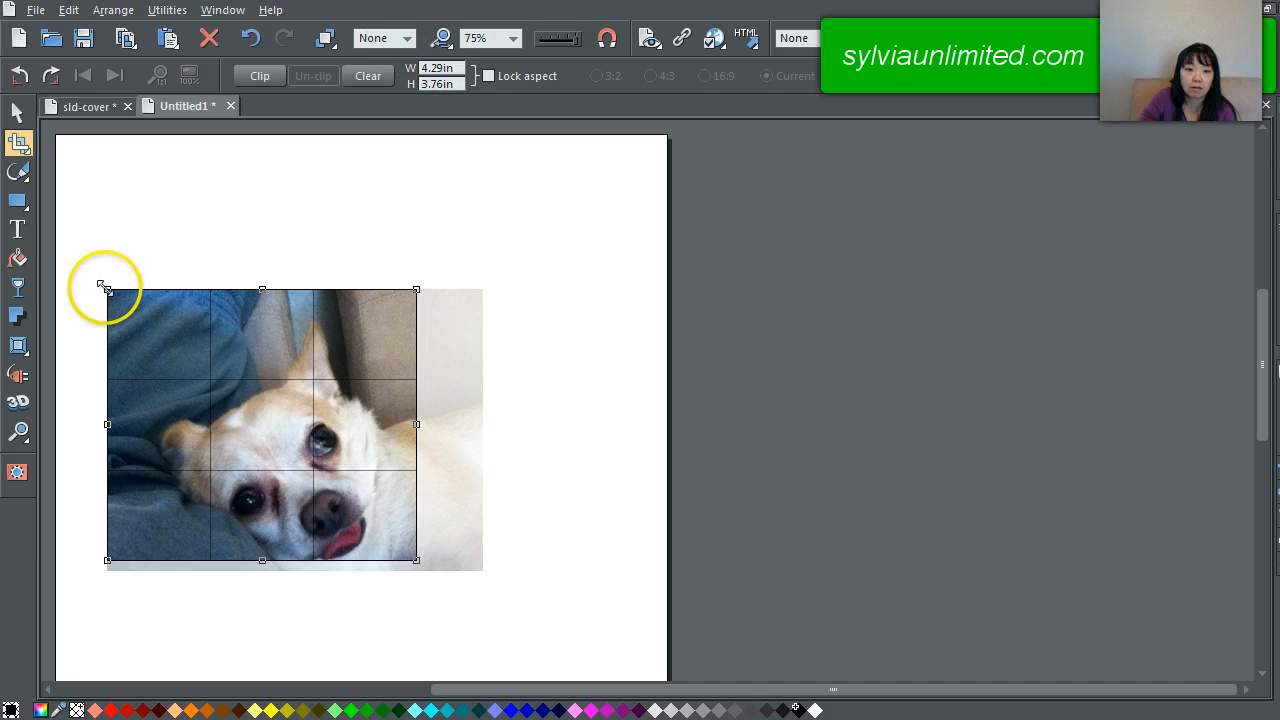
drag(107, 289, 113, 323)
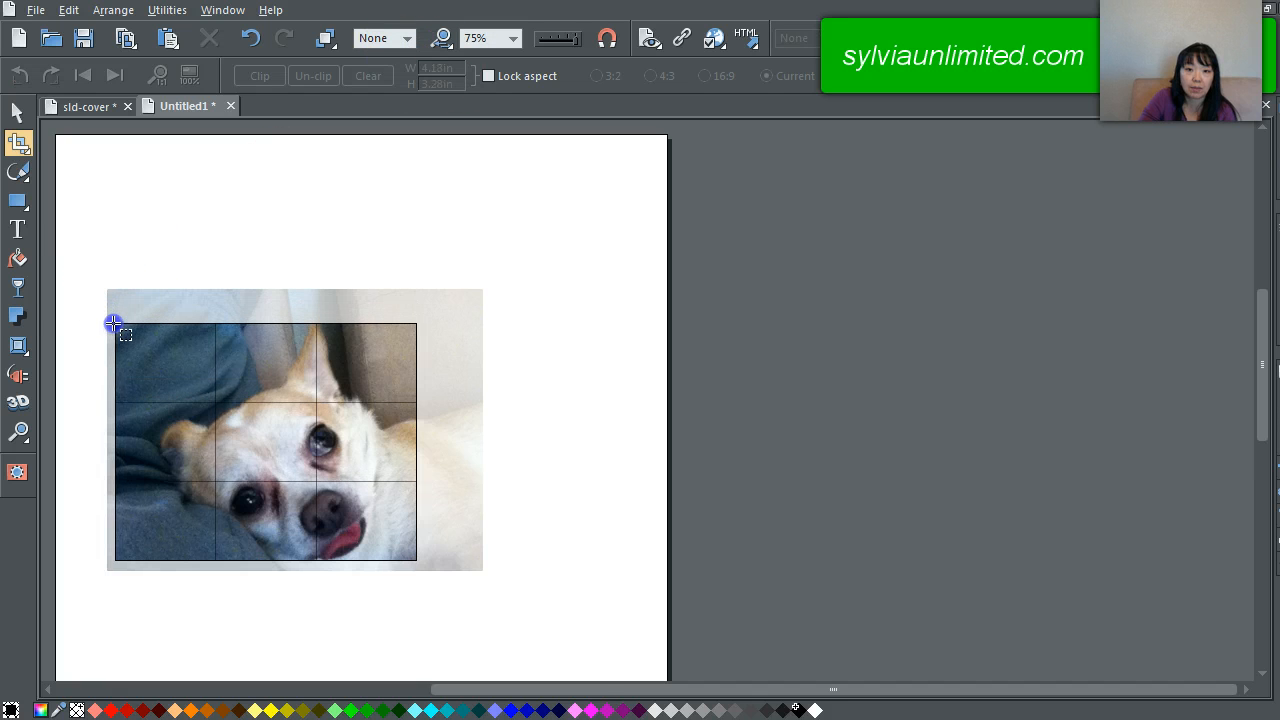
drag(113, 323, 147, 318)
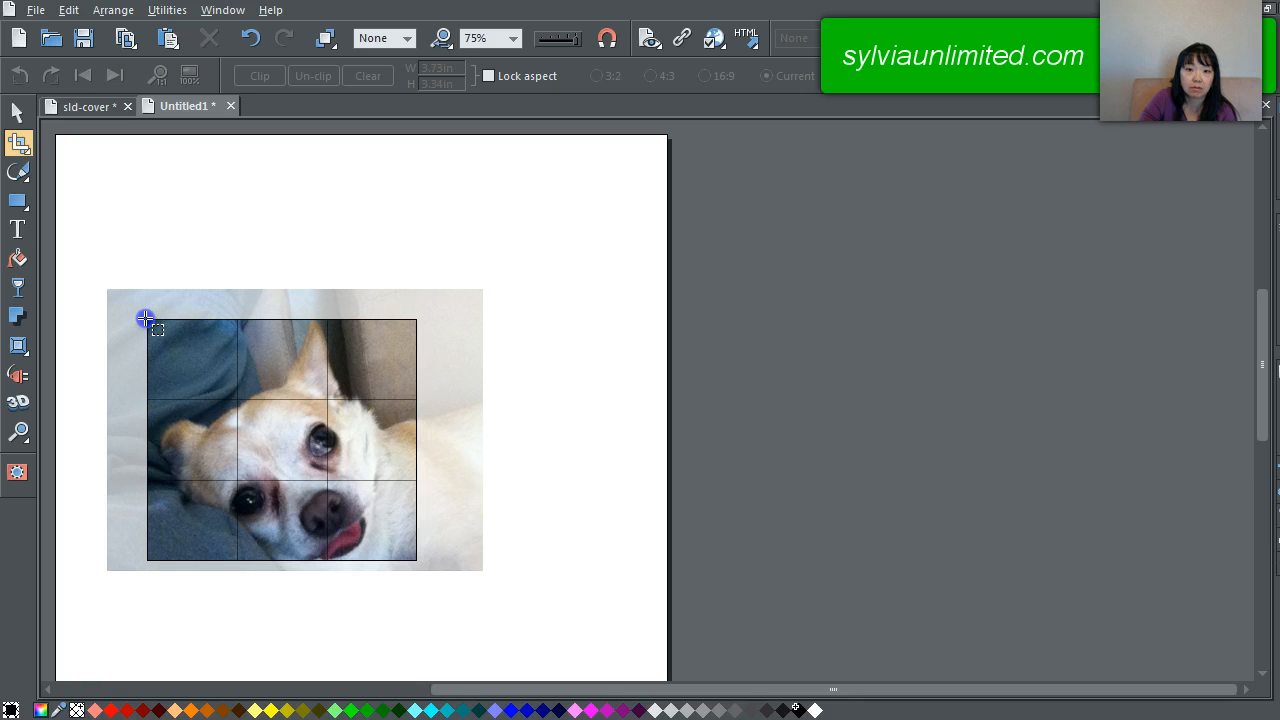
drag(147, 318, 147, 298)
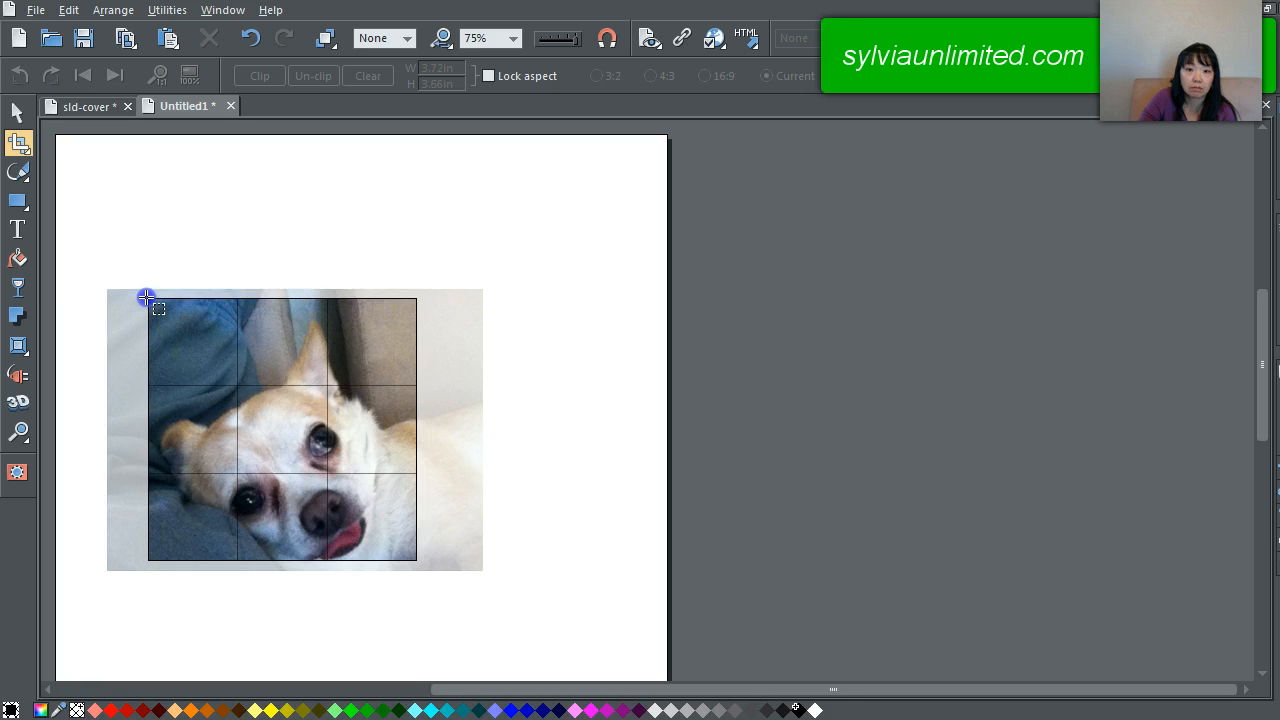
drag(147, 298, 147, 291)
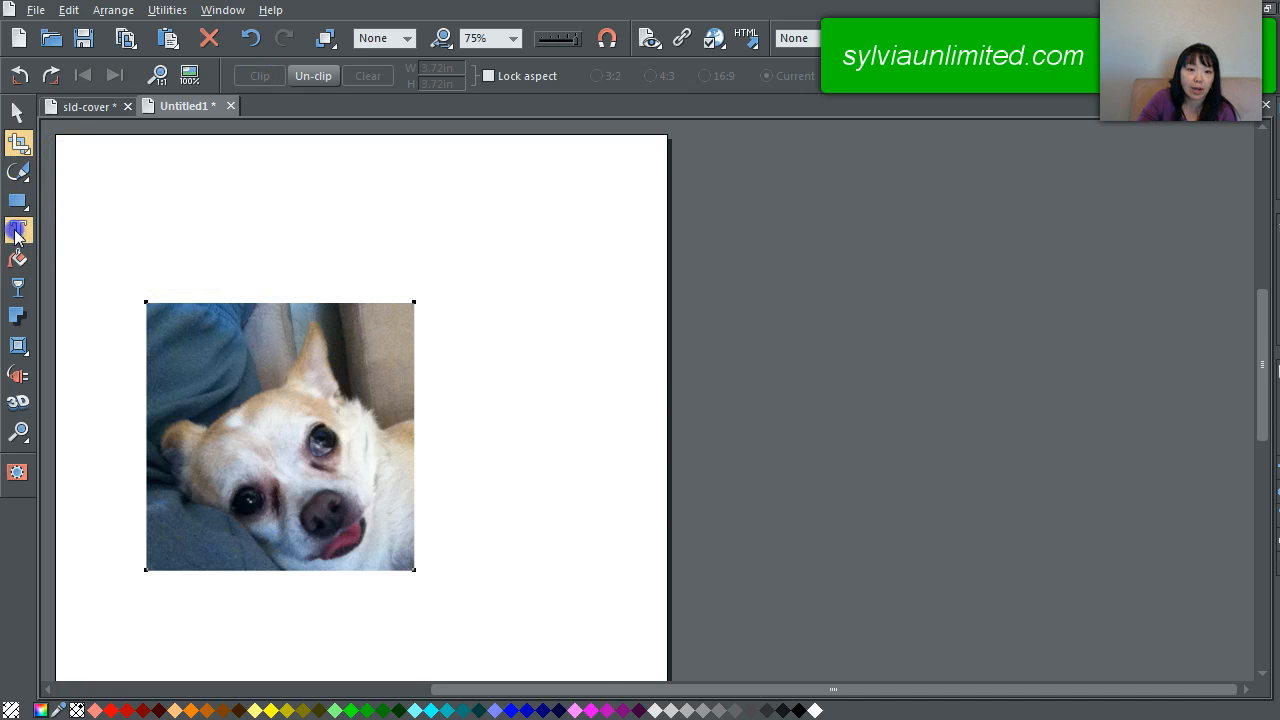
click(18, 230)
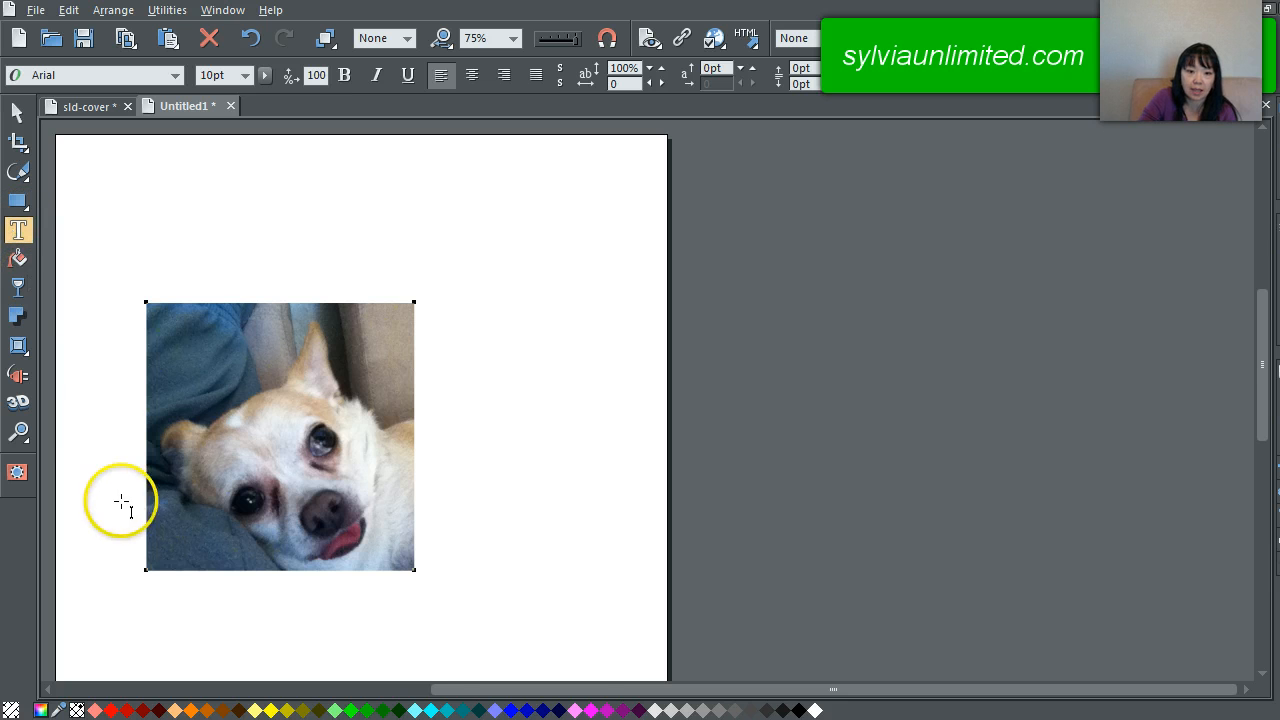
mouse_move(197, 568)
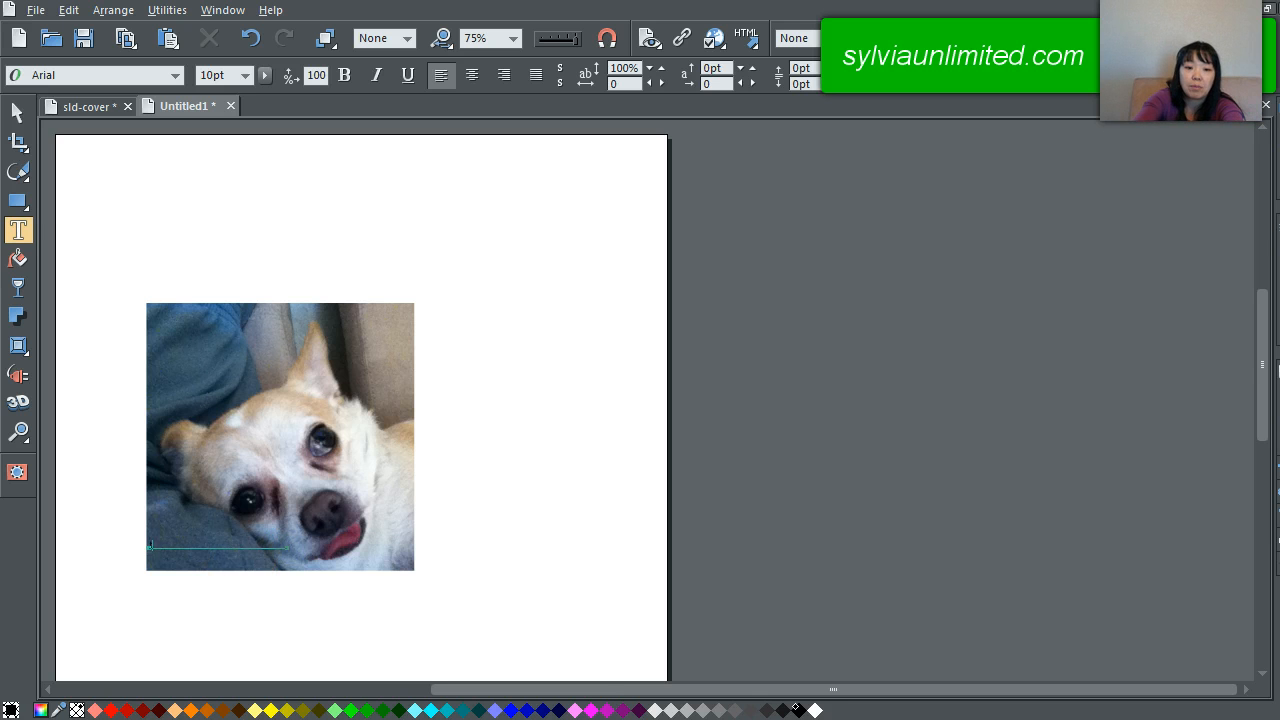
Type 'trainchihuahuadogs.com' and style it Arial Black, 12pt, green.
text(rain)
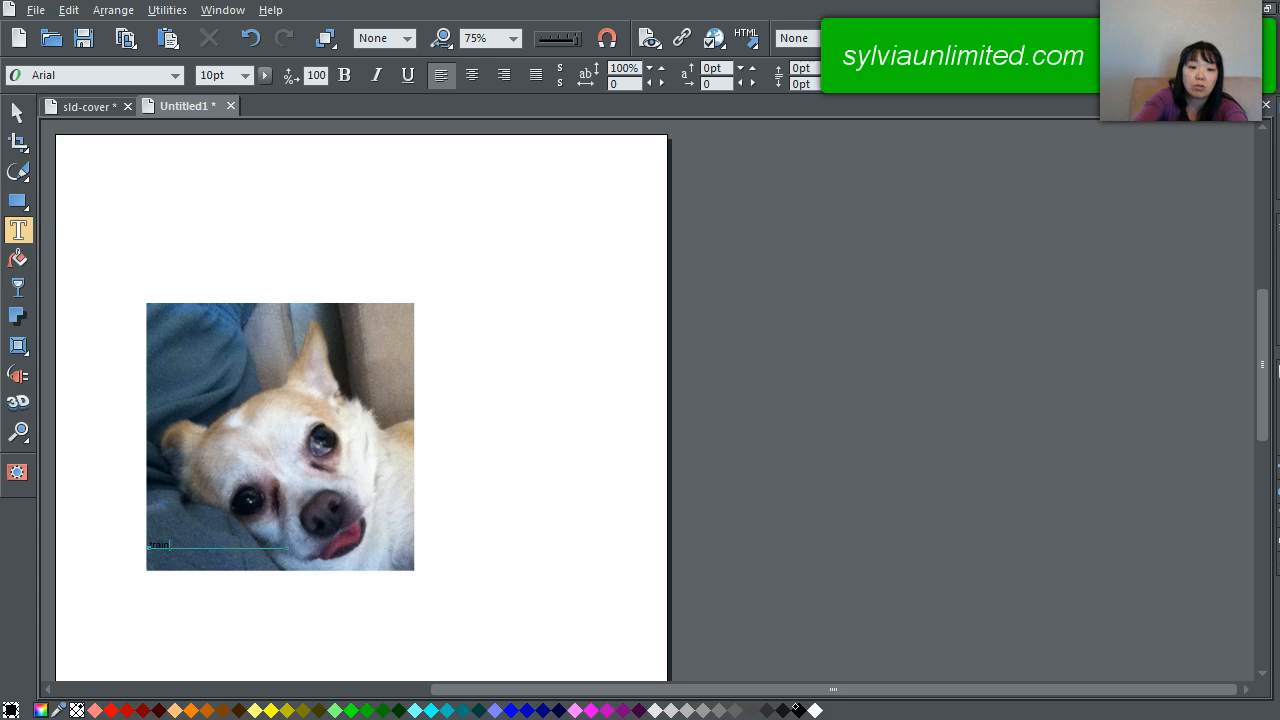
text(chihuahuadogs.com)
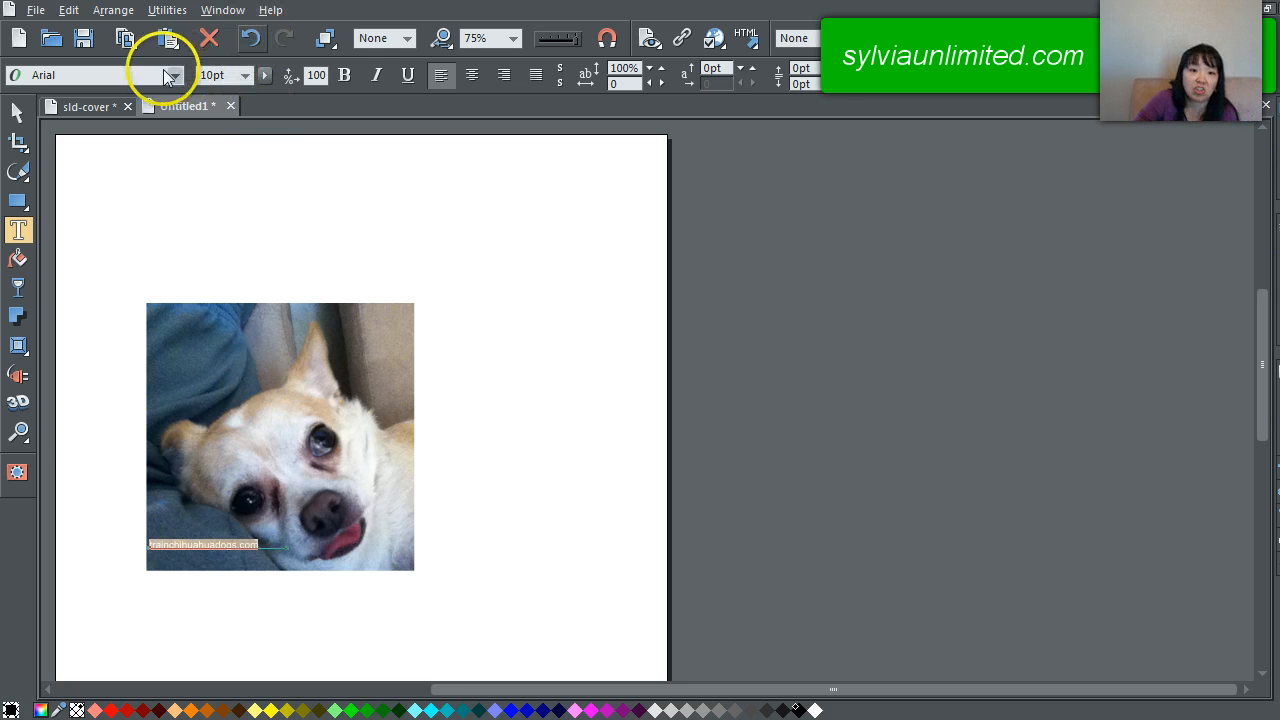
click(172, 75)
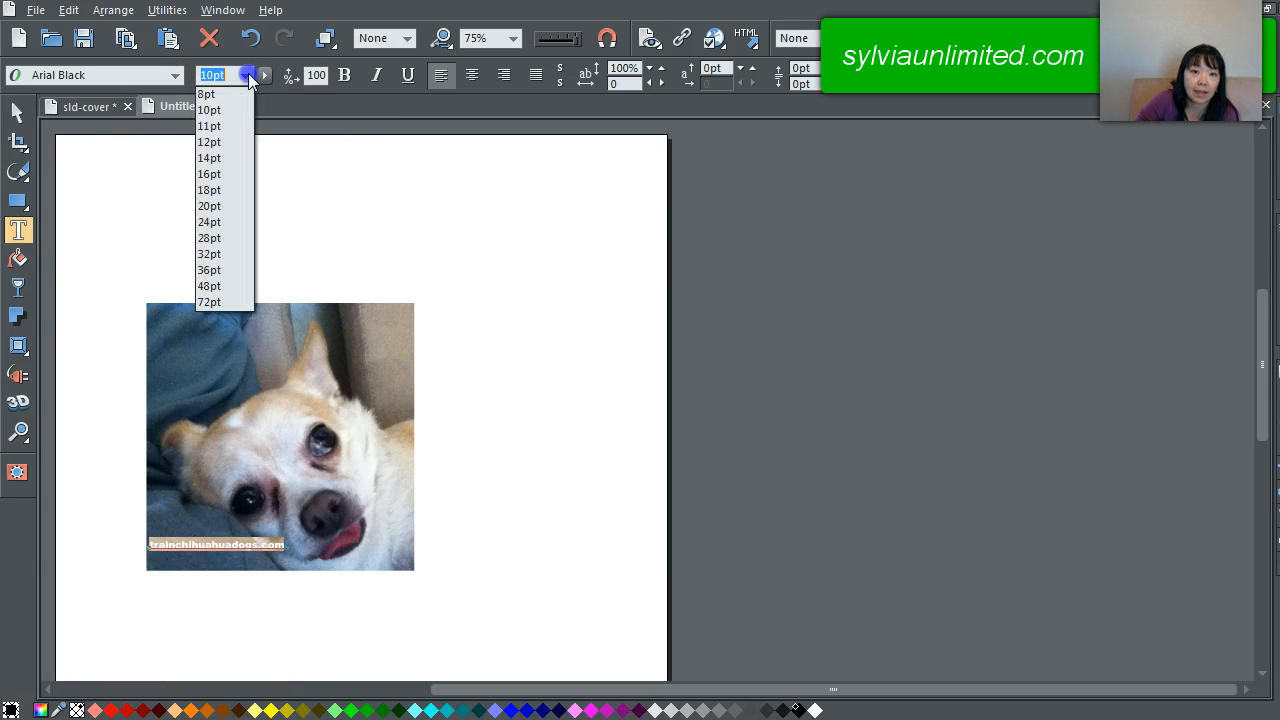
click(209, 142)
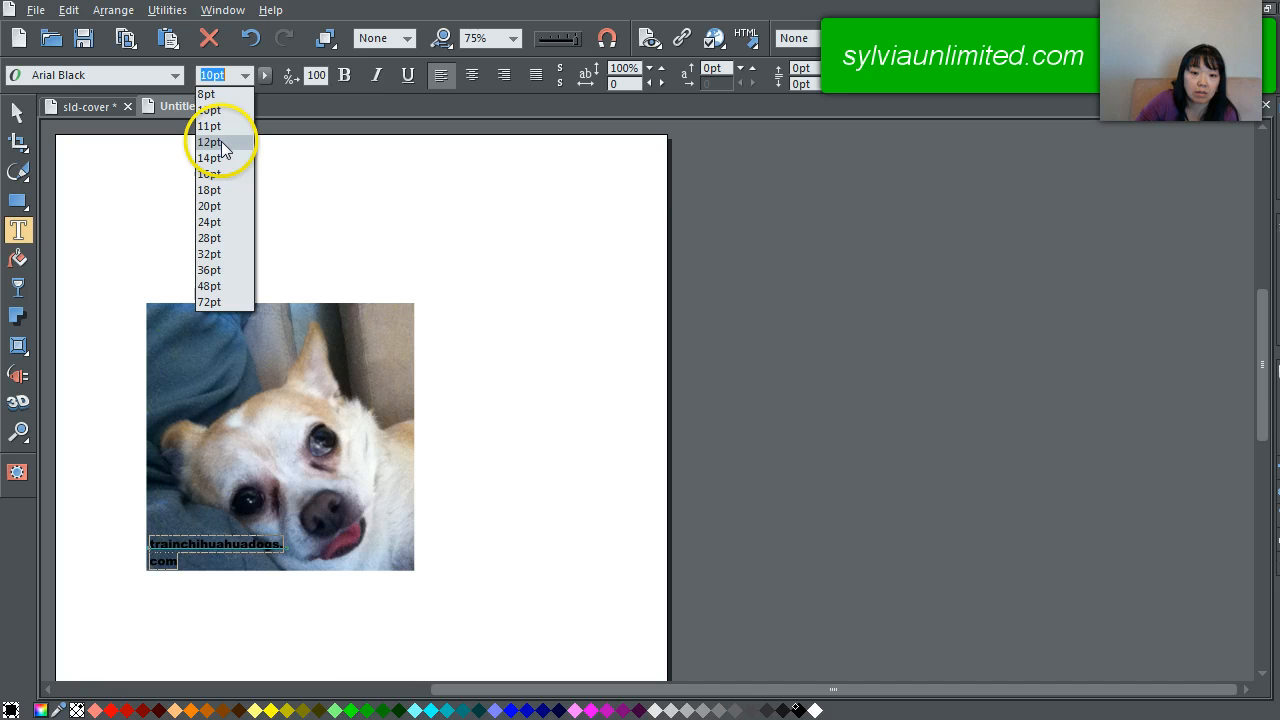
click(209, 141)
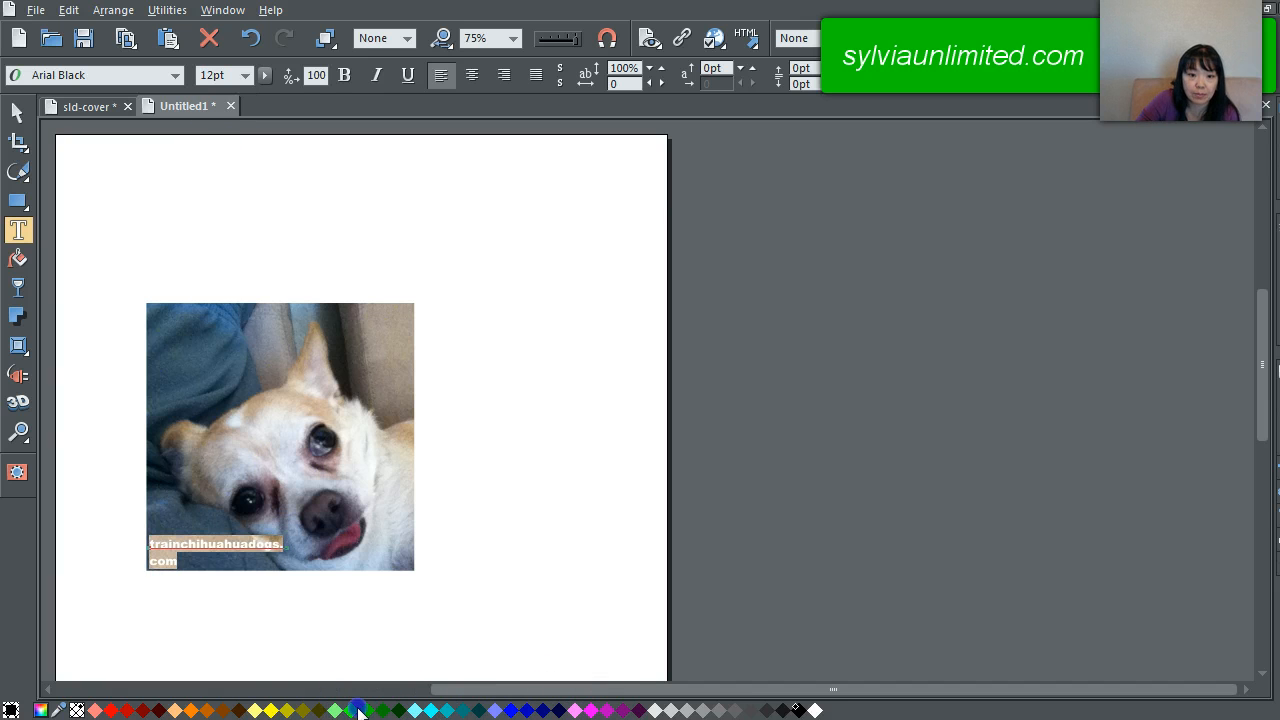
click(17, 110)
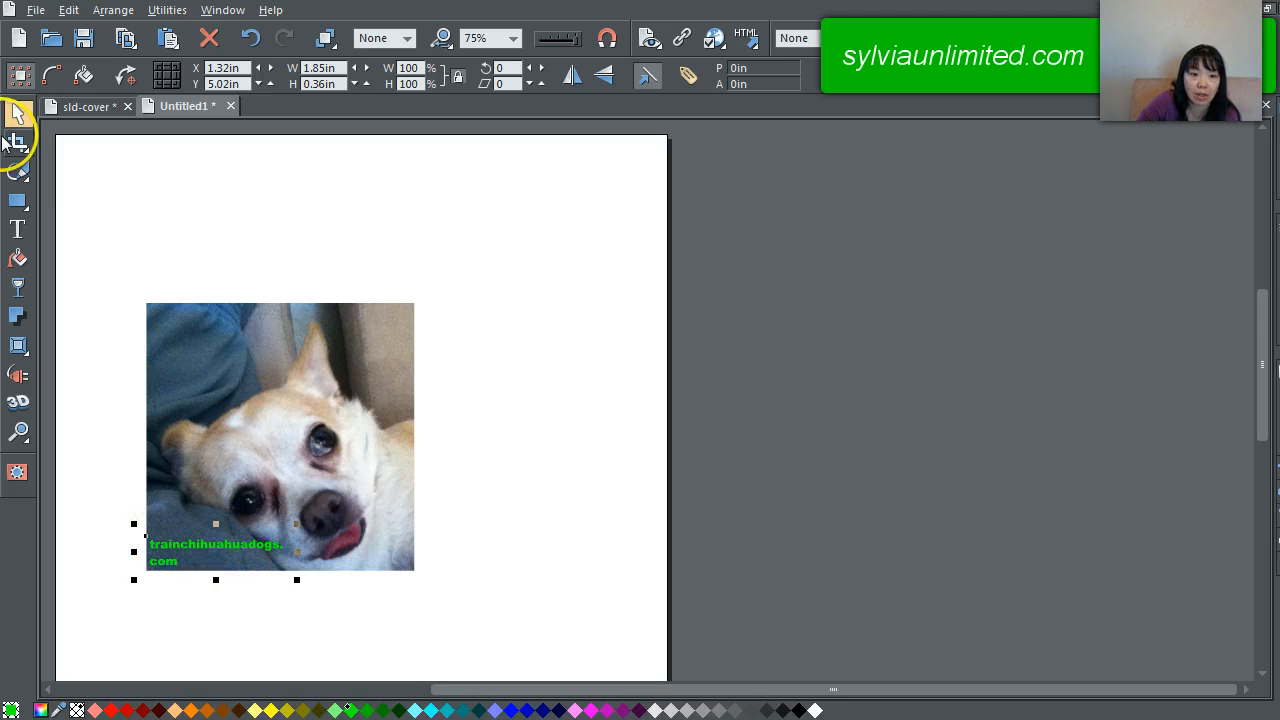
Widen the credit's text box so the URL fits on one line.
click(17, 229)
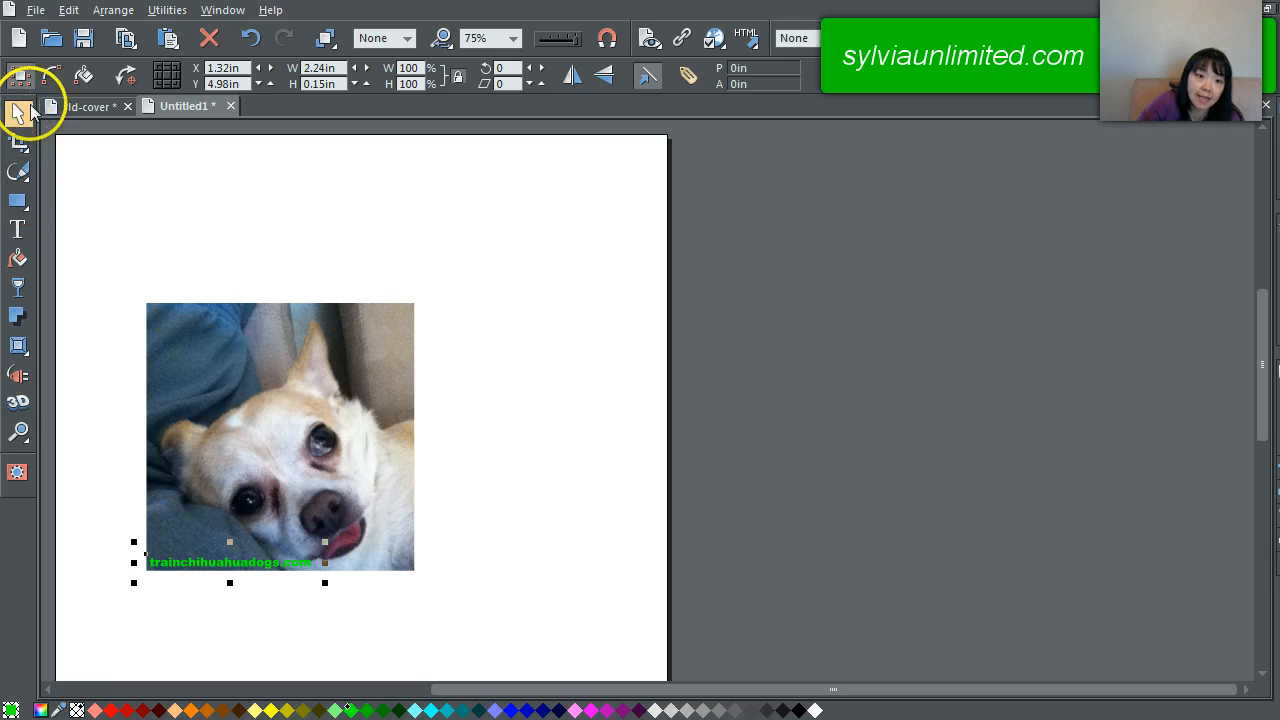
click(18, 230)
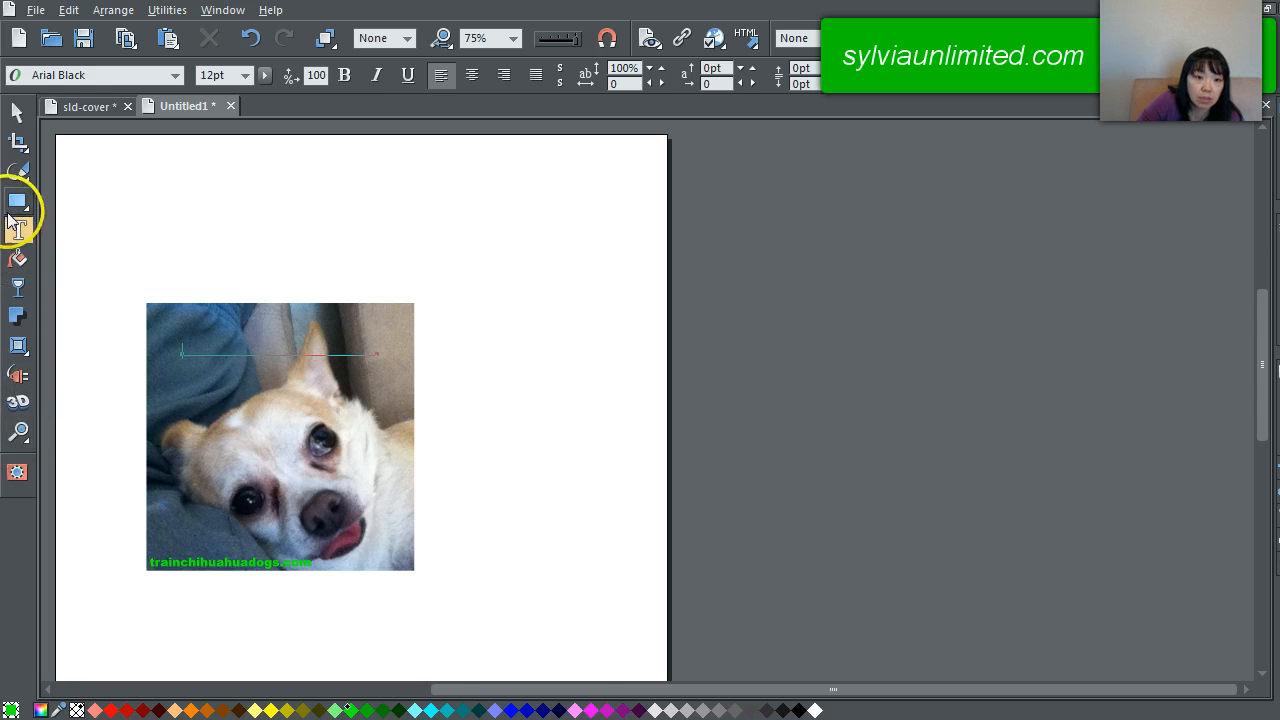
Type the 'I WANT MORE ICE CREAM' caption near the photo top and size it 20pt.
click(18, 230)
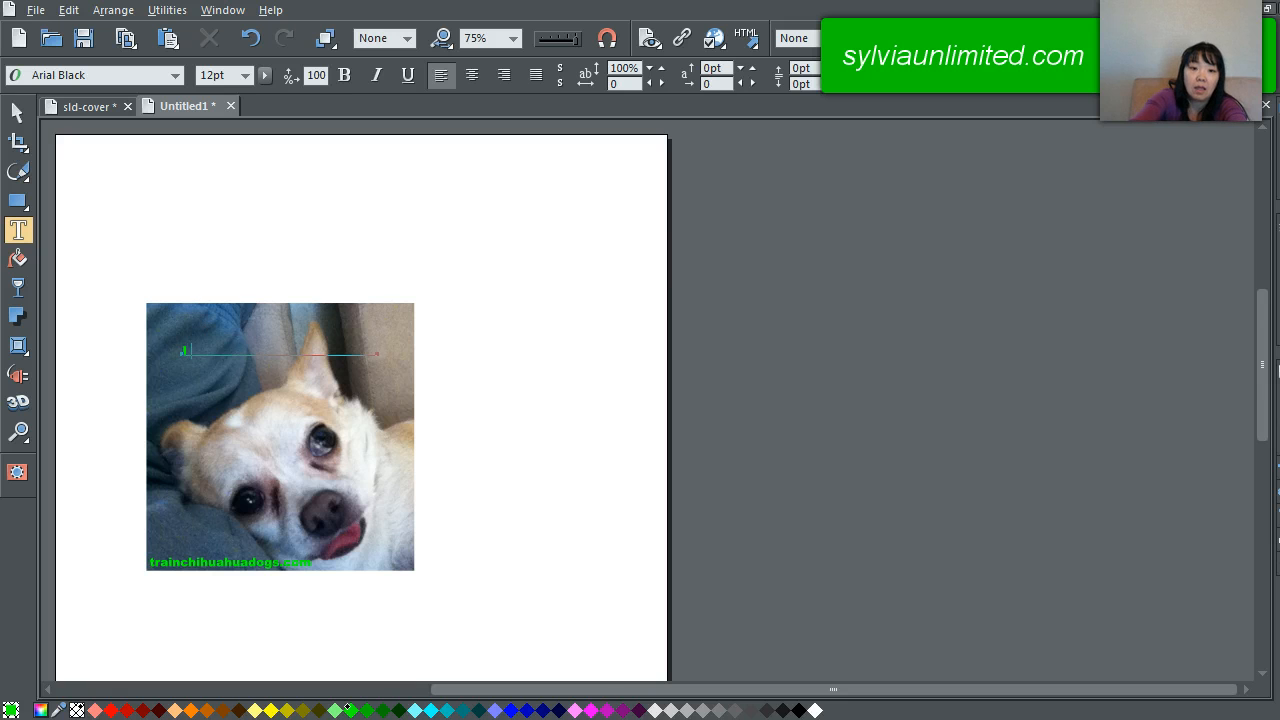
text(w)
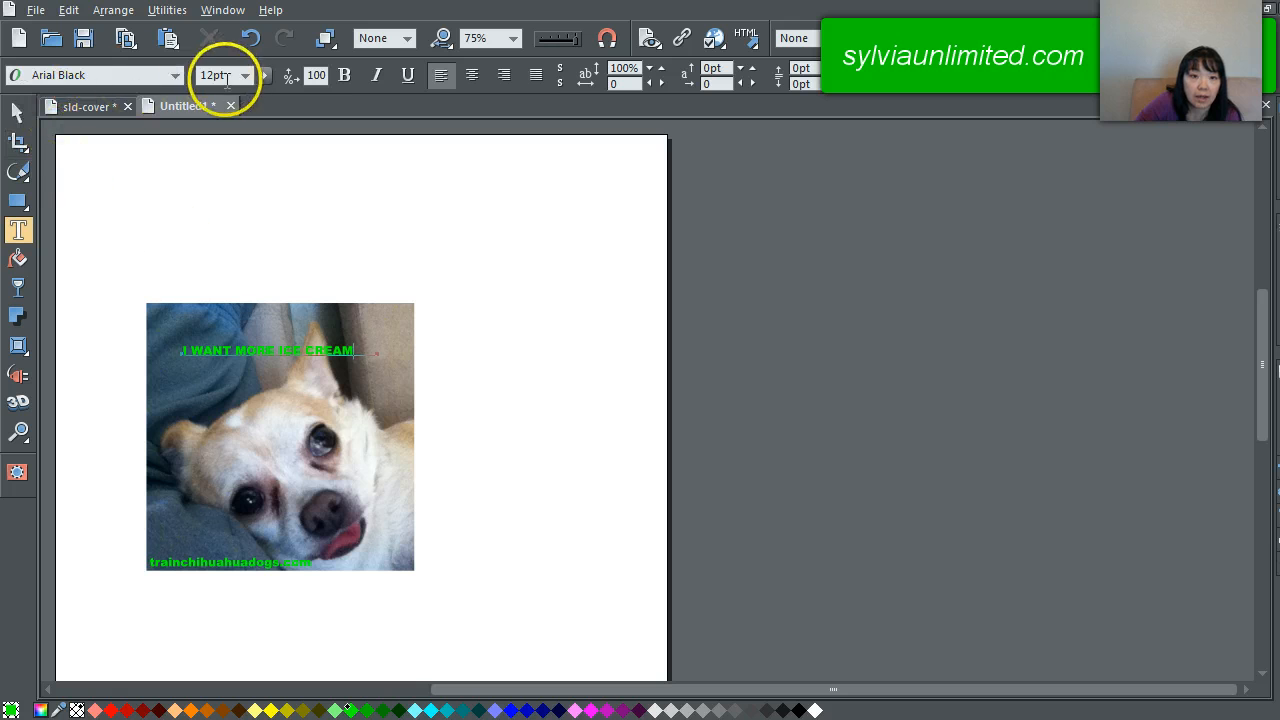
click(244, 75)
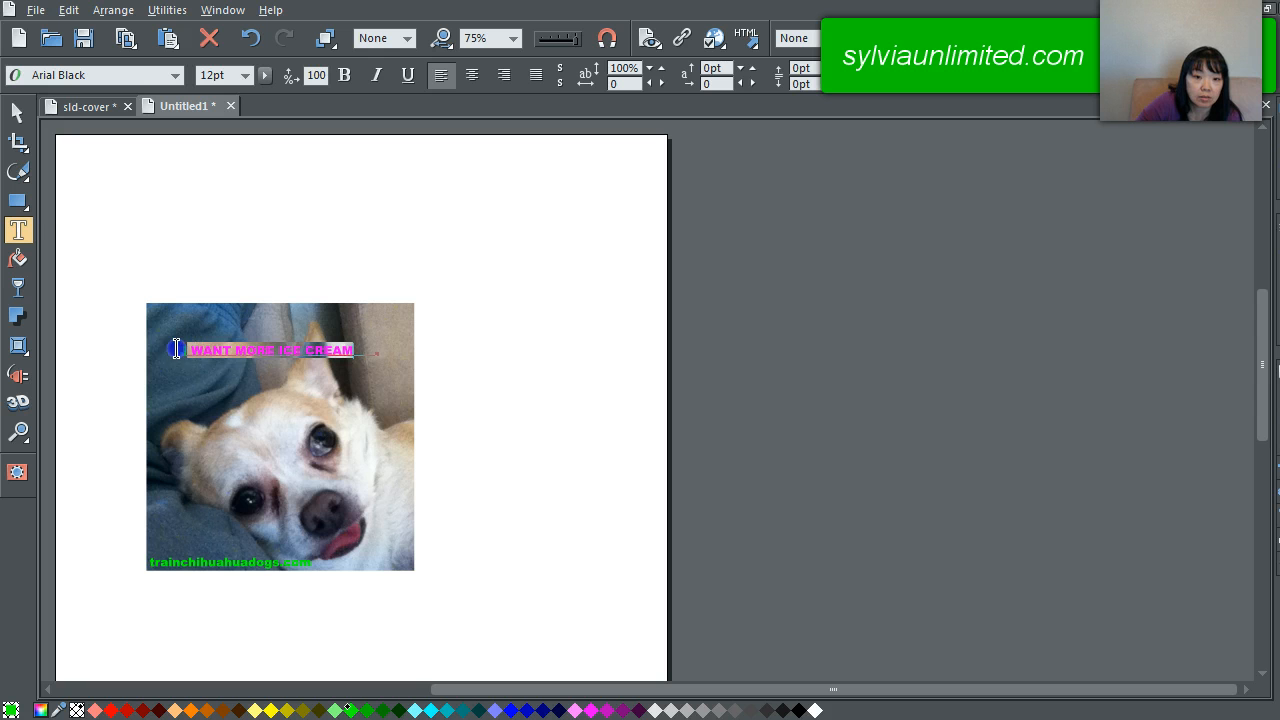
click(245, 75)
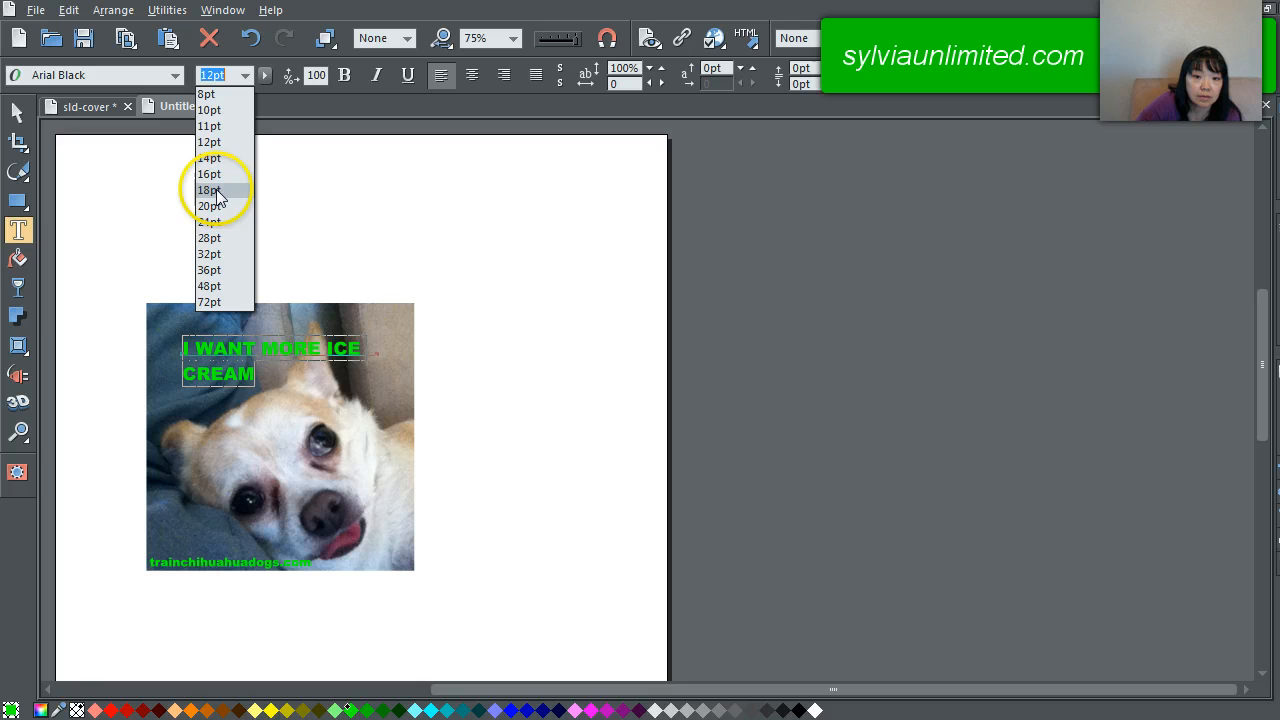
click(209, 205)
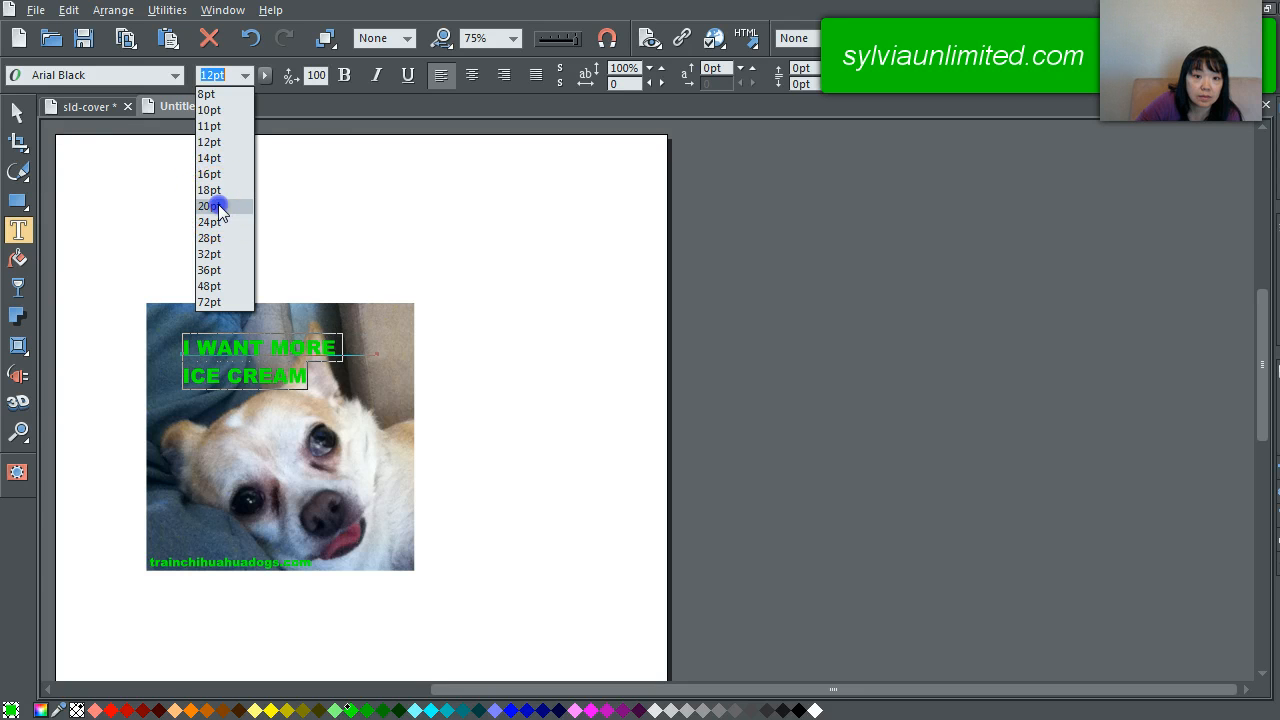
click(209, 206)
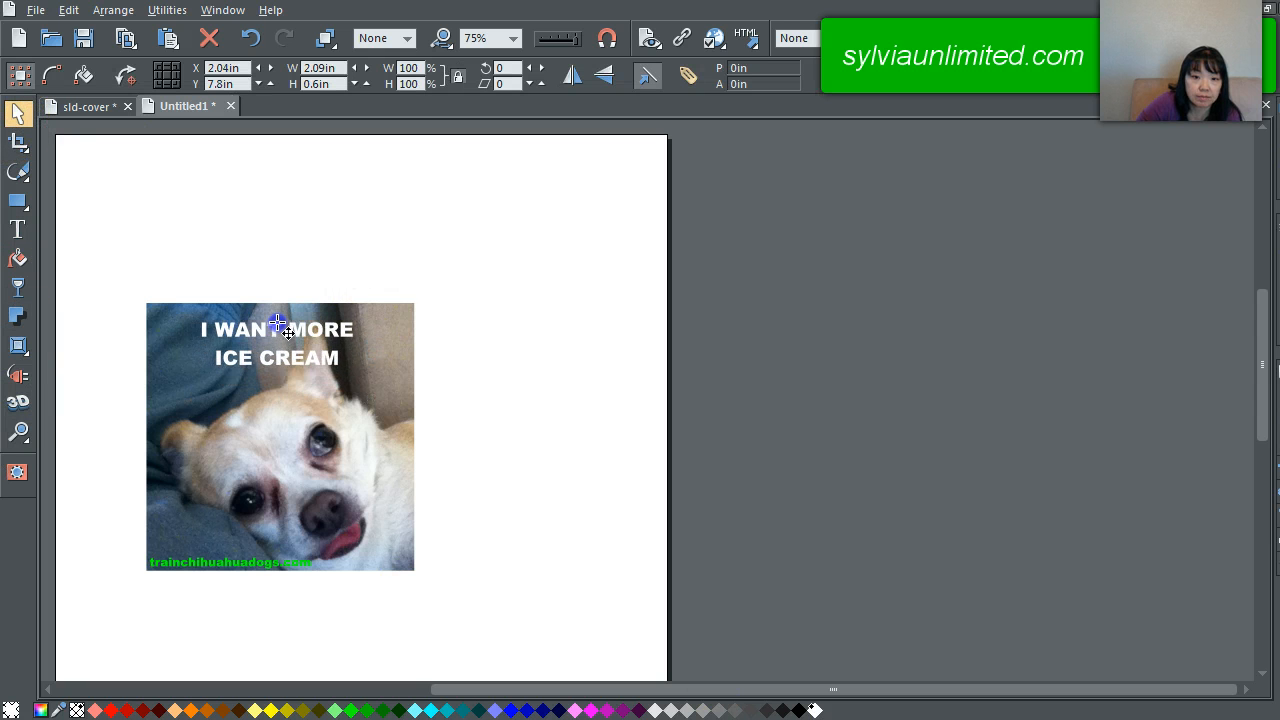
Select the white caption and nudge it slightly up and left.
click(277, 330)
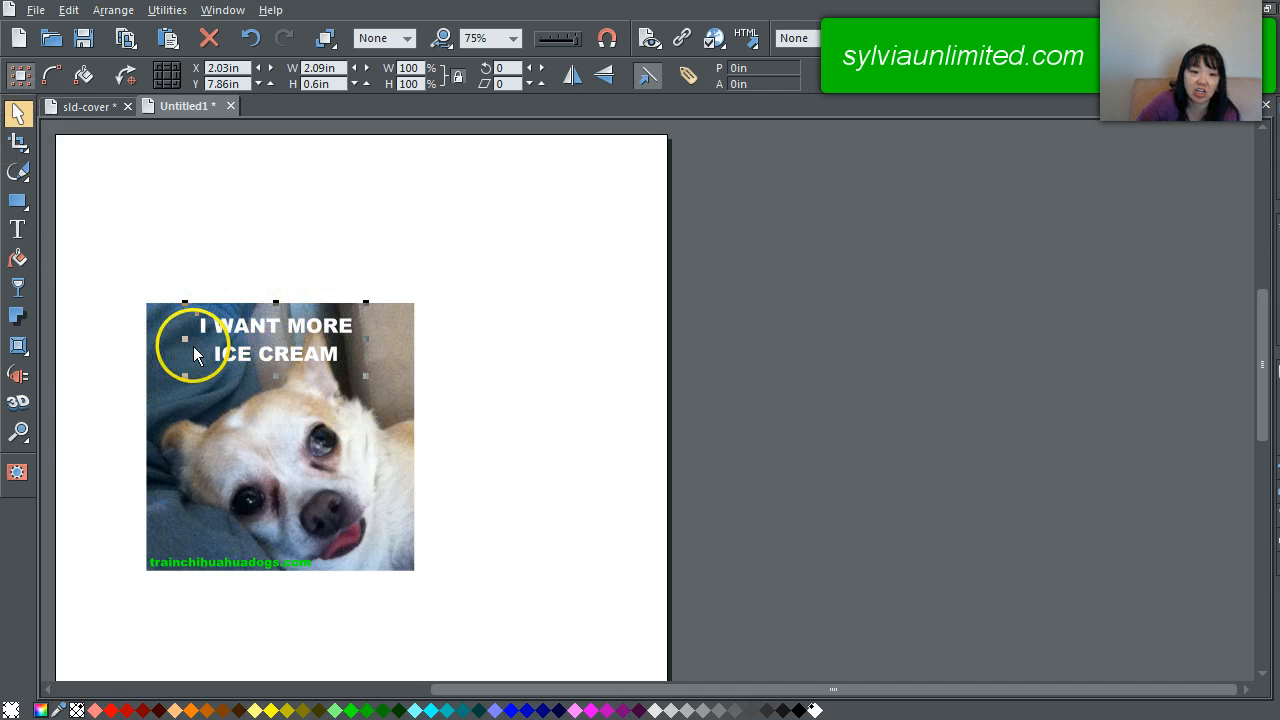
mouse_move(18, 315)
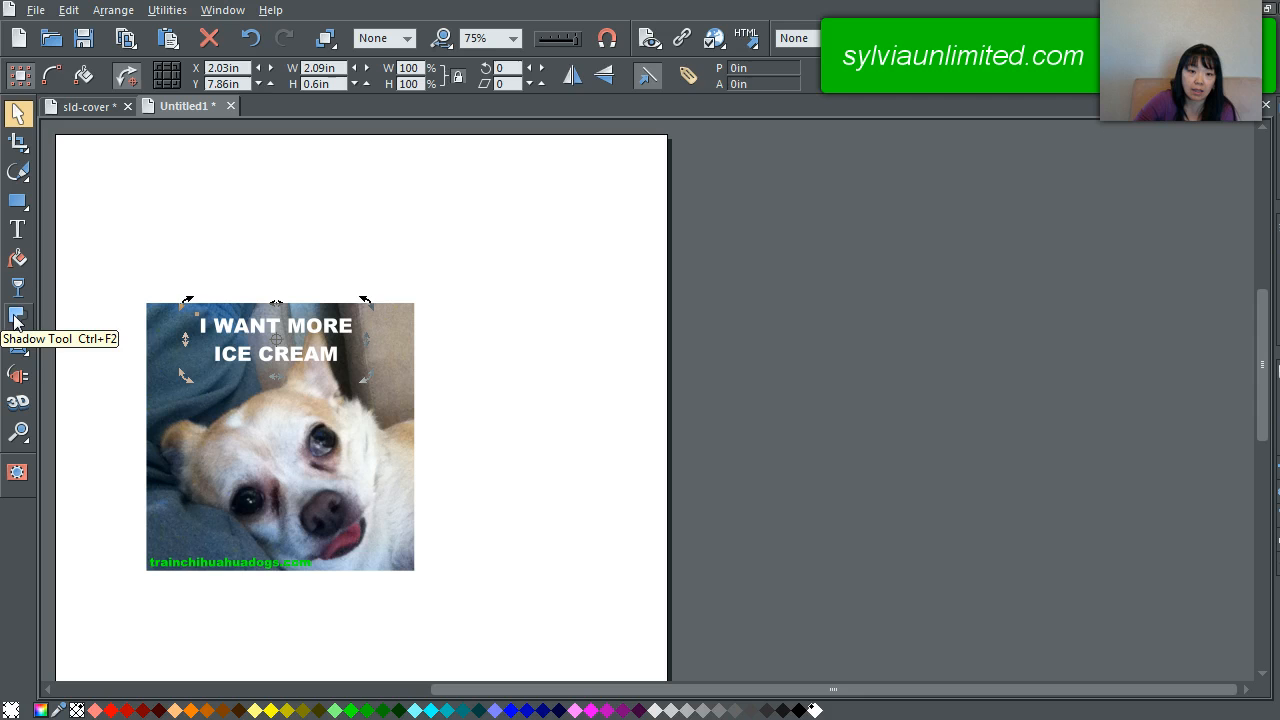
Add a drop shadow behind the white ICE CREAM caption and adjust its blur.
click(17, 317)
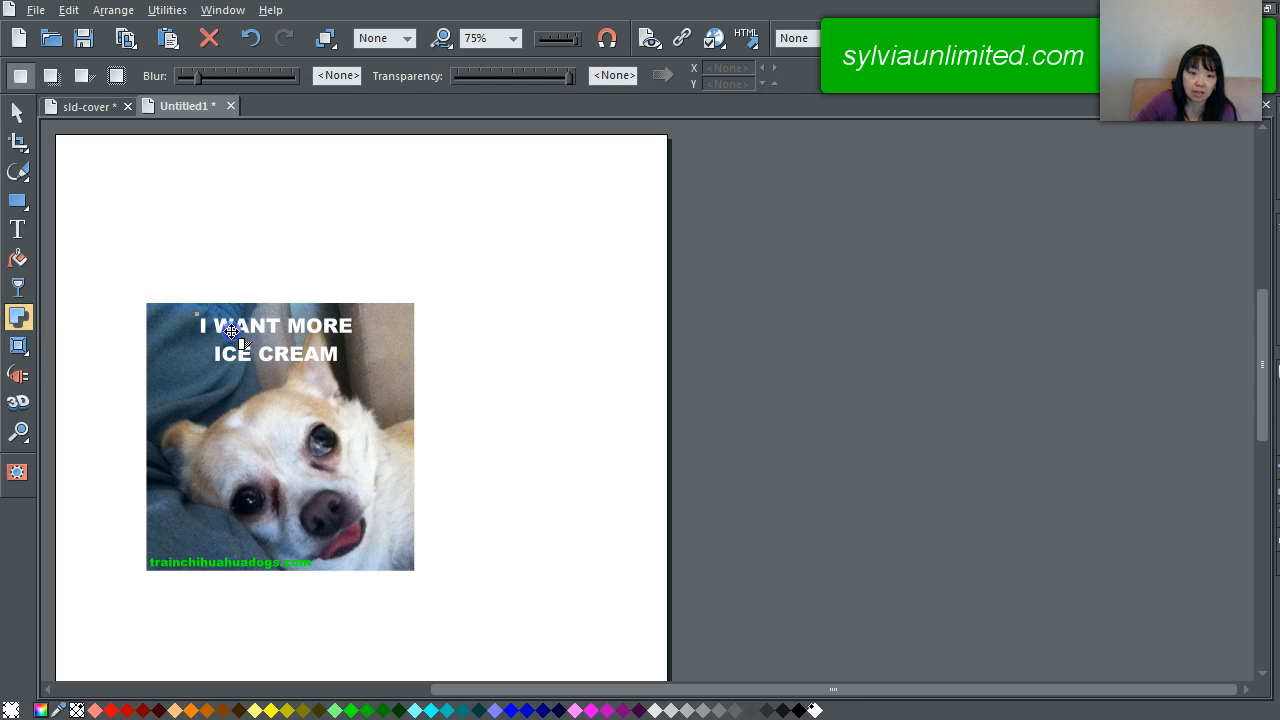
click(235, 345)
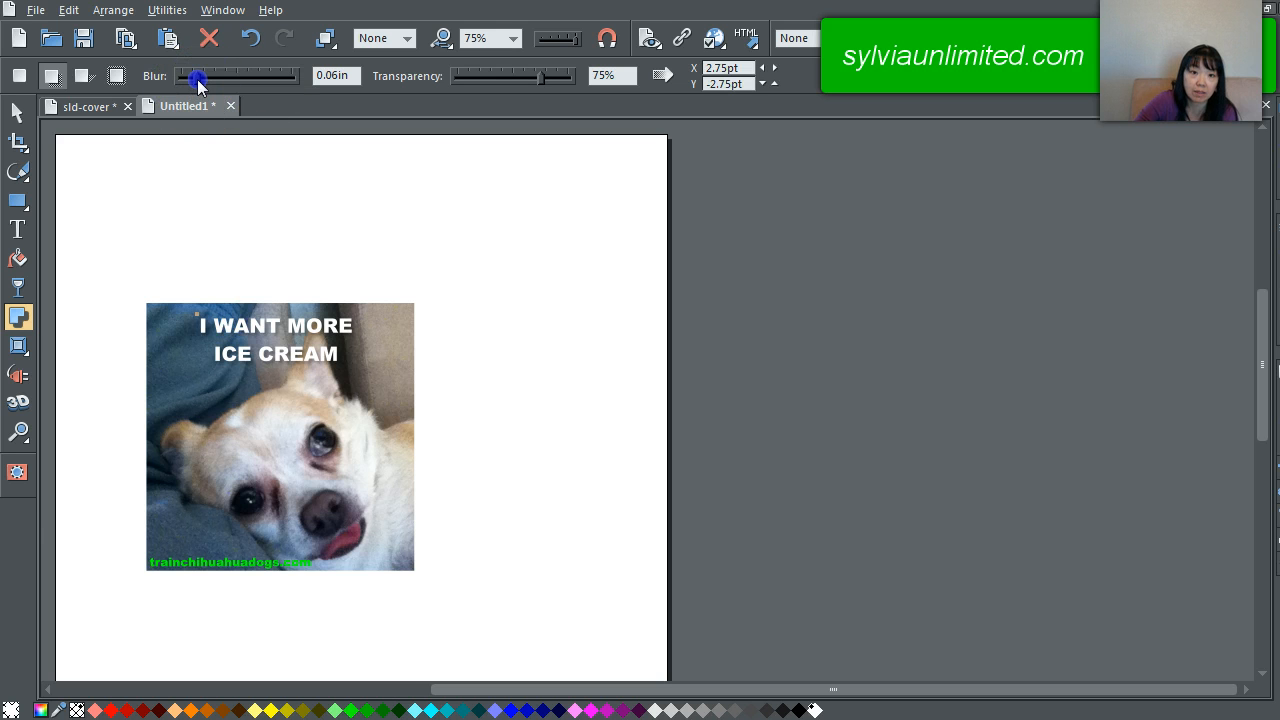
drag(197, 76, 215, 76)
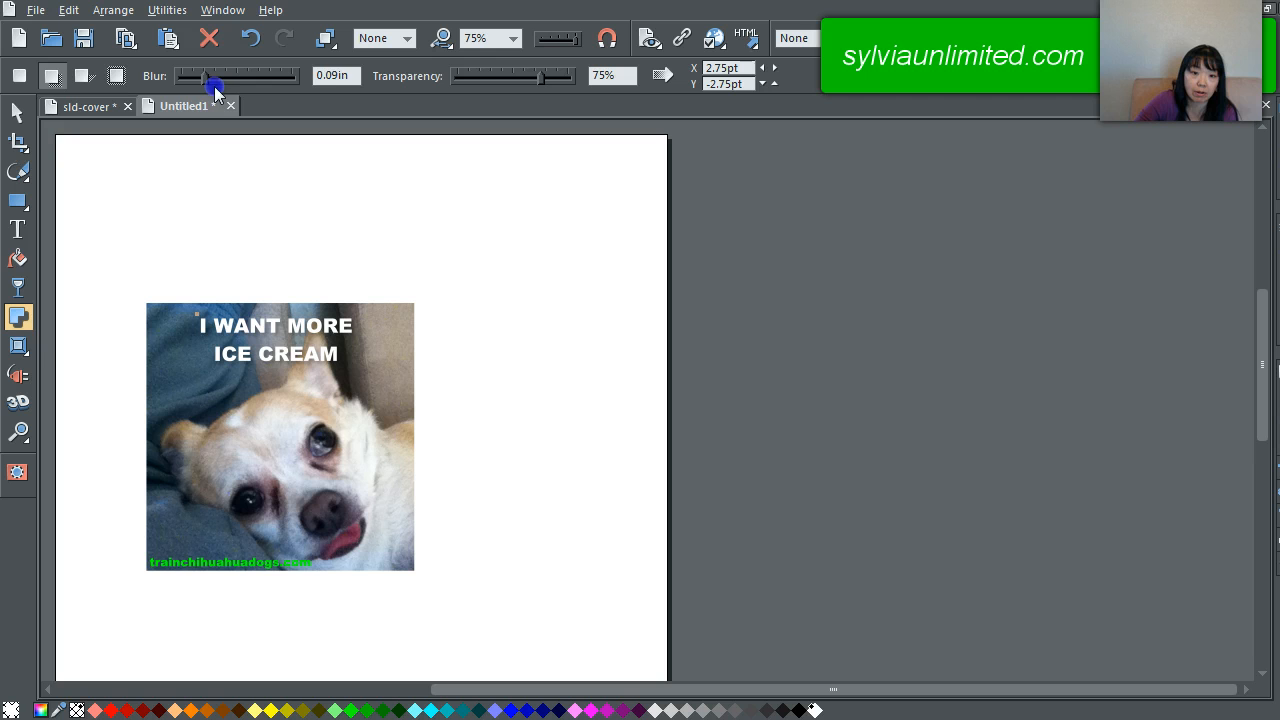
drag(220, 75, 205, 75)
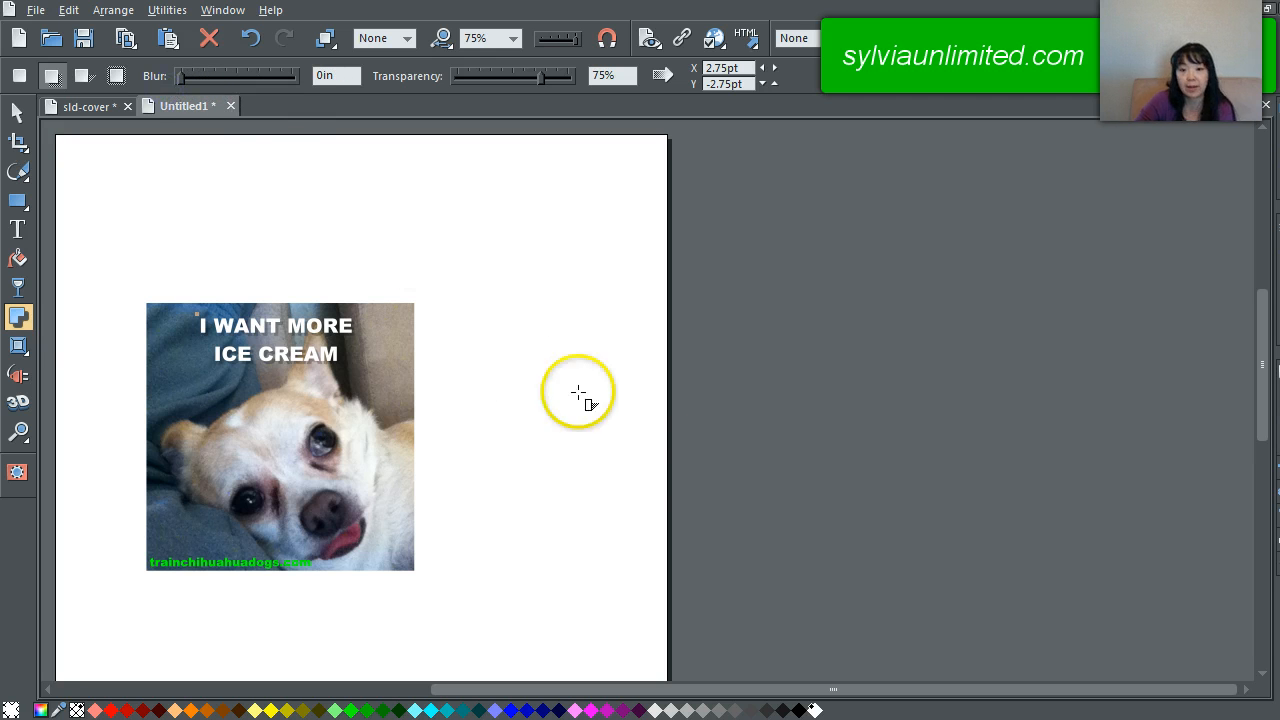
mouse_move(118, 313)
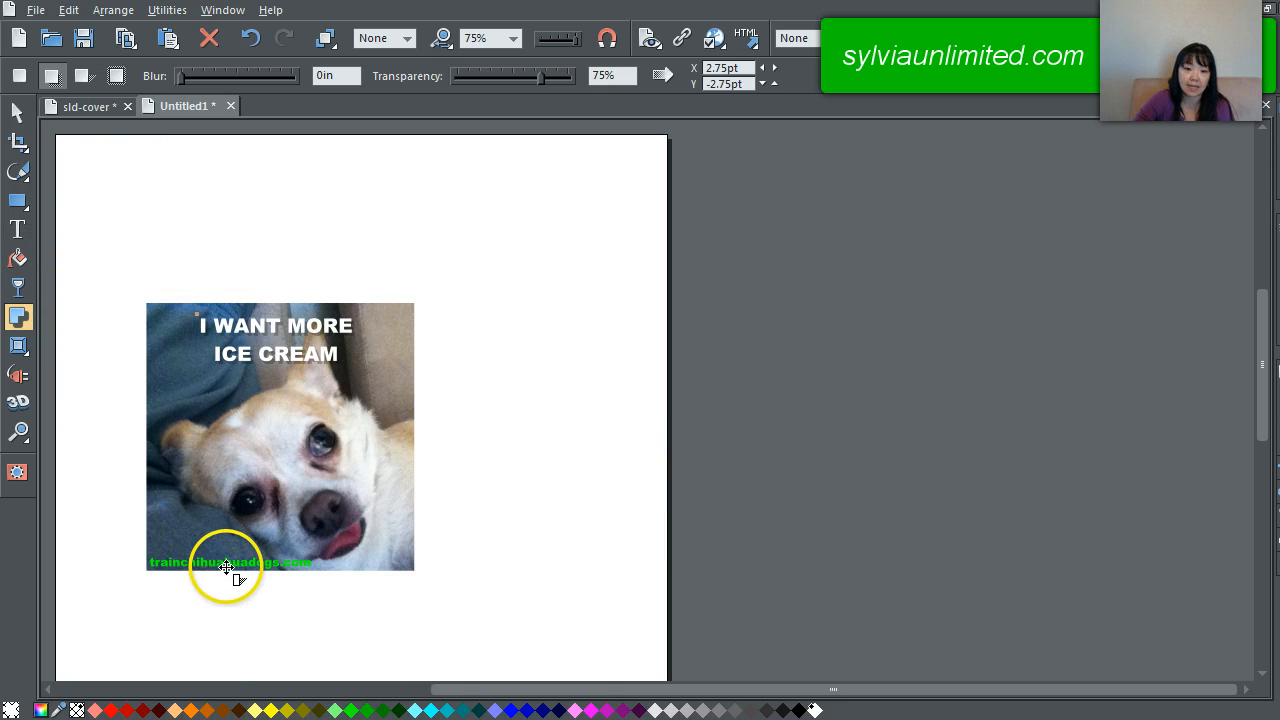
mouse_move(373, 452)
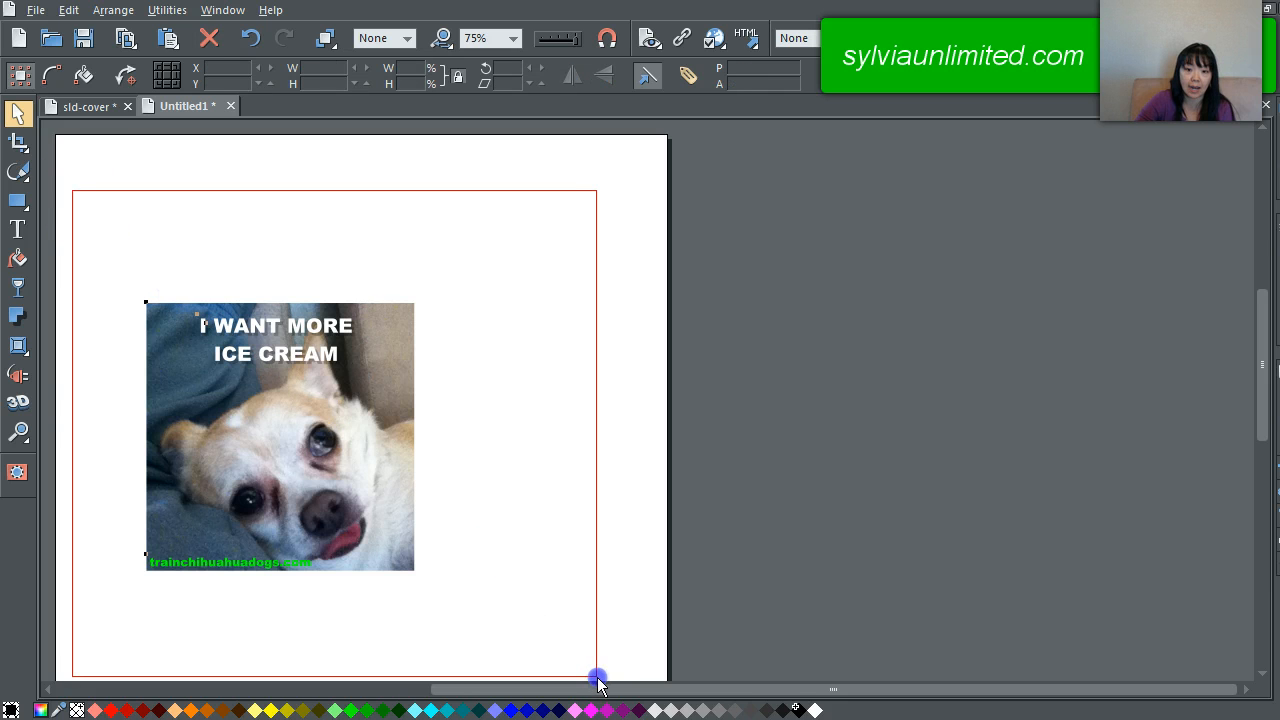
Select the dog photo, white caption and green credit and group them into one object.
drag(597, 680, 607, 647)
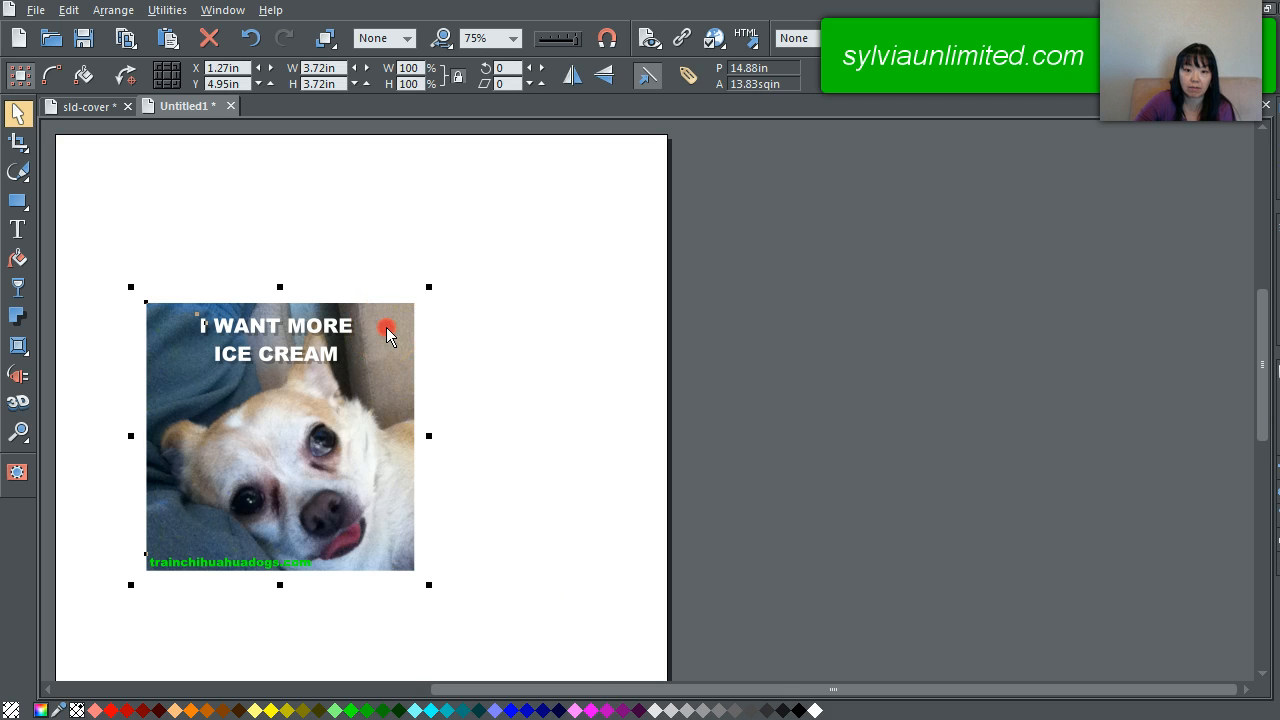
right_click(388, 330)
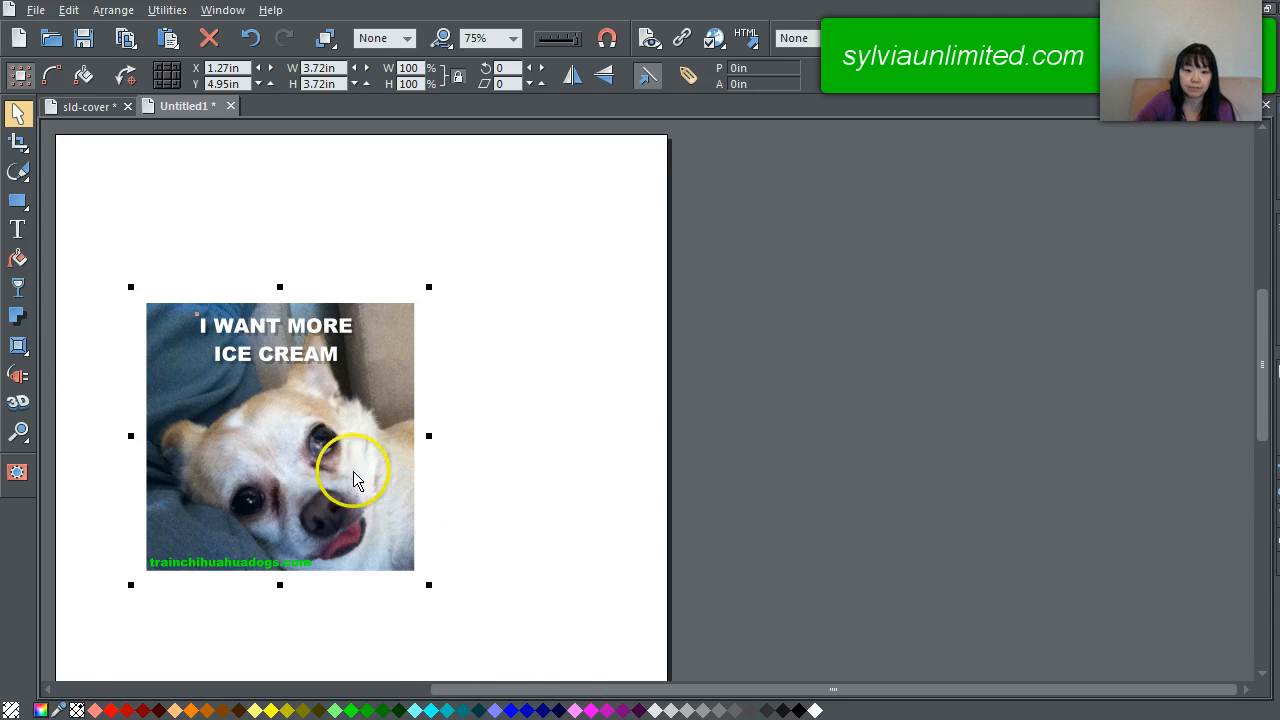
right_click(355, 475)
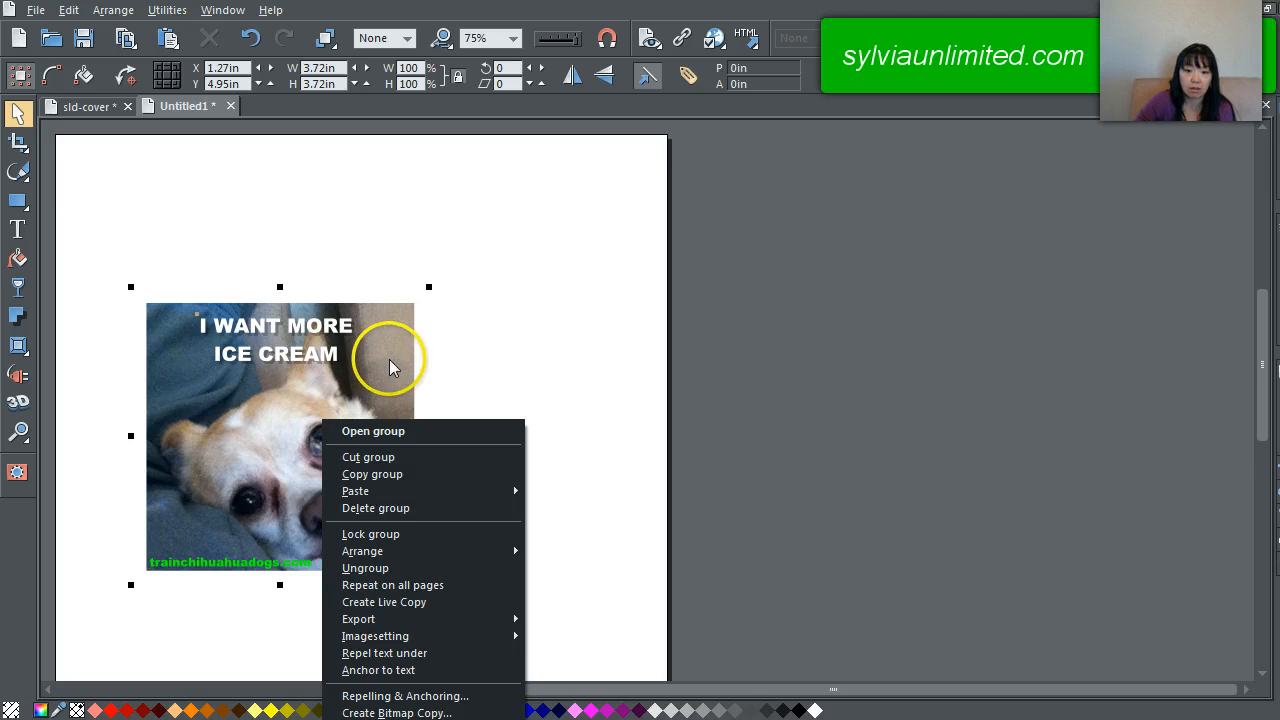
mouse_move(392, 585)
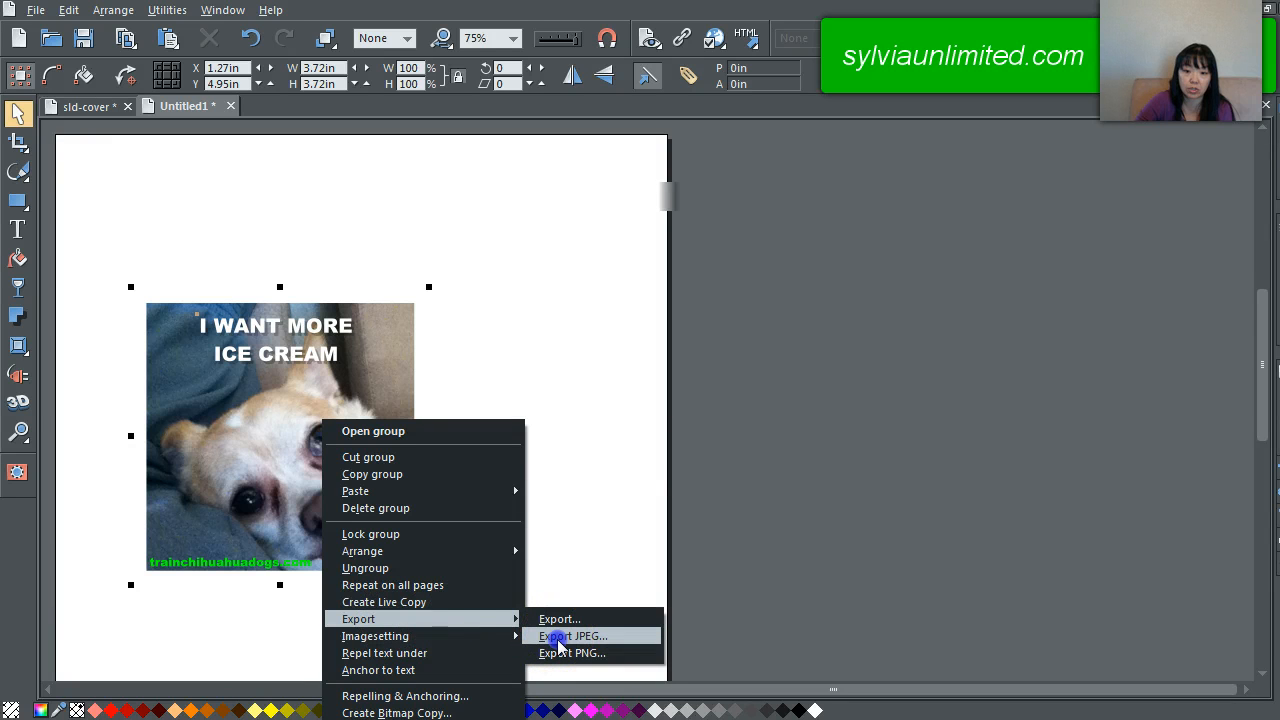
Export the grouped dog meme as a JPEG named 12345.
click(573, 636)
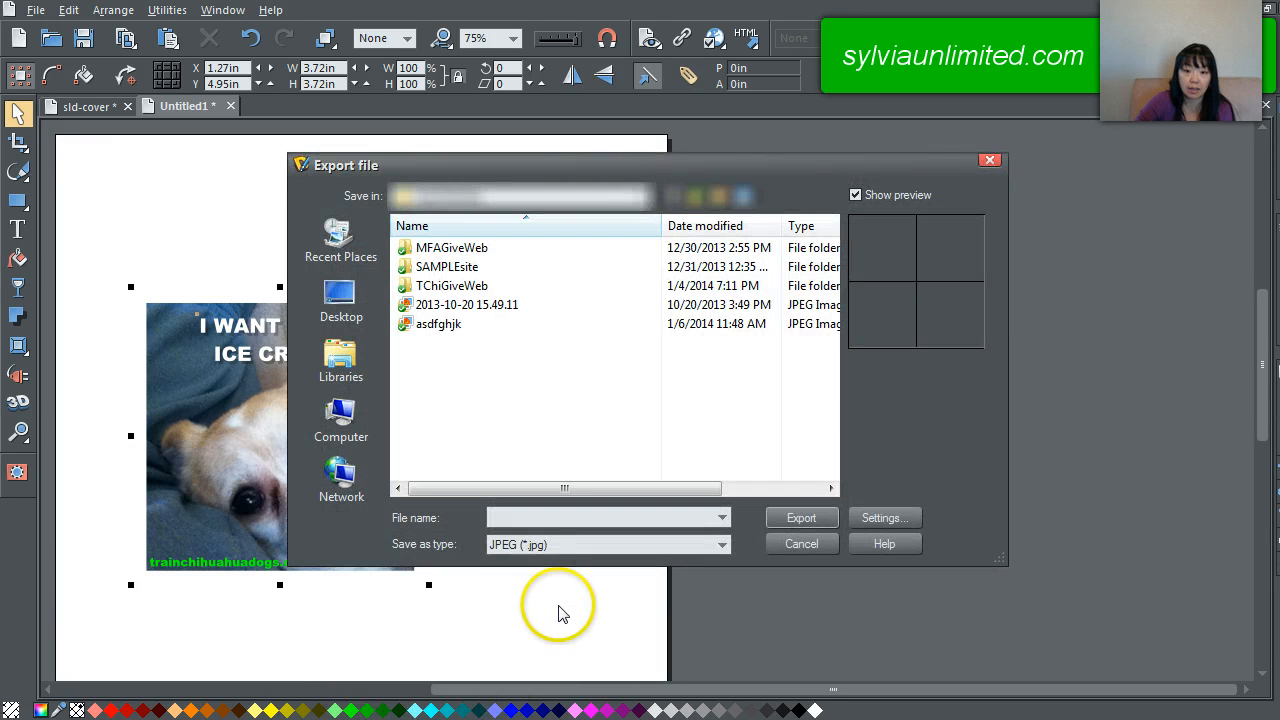
text(12345)
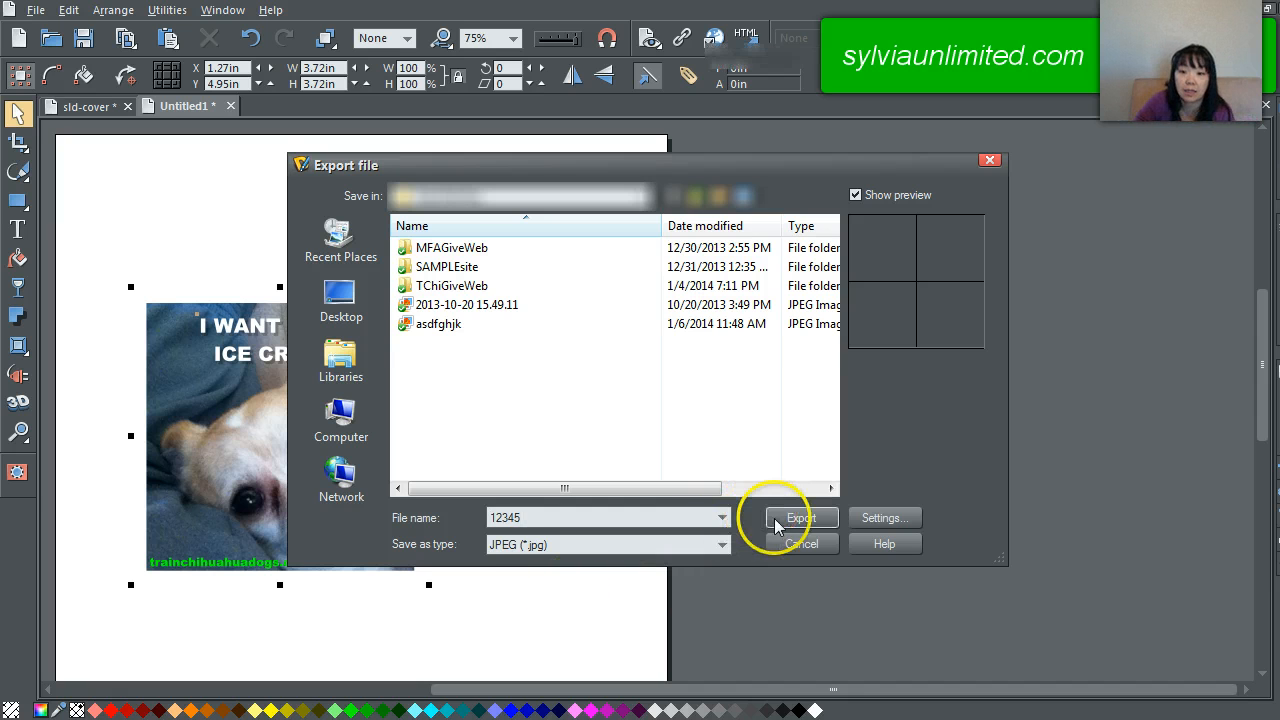
click(800, 517)
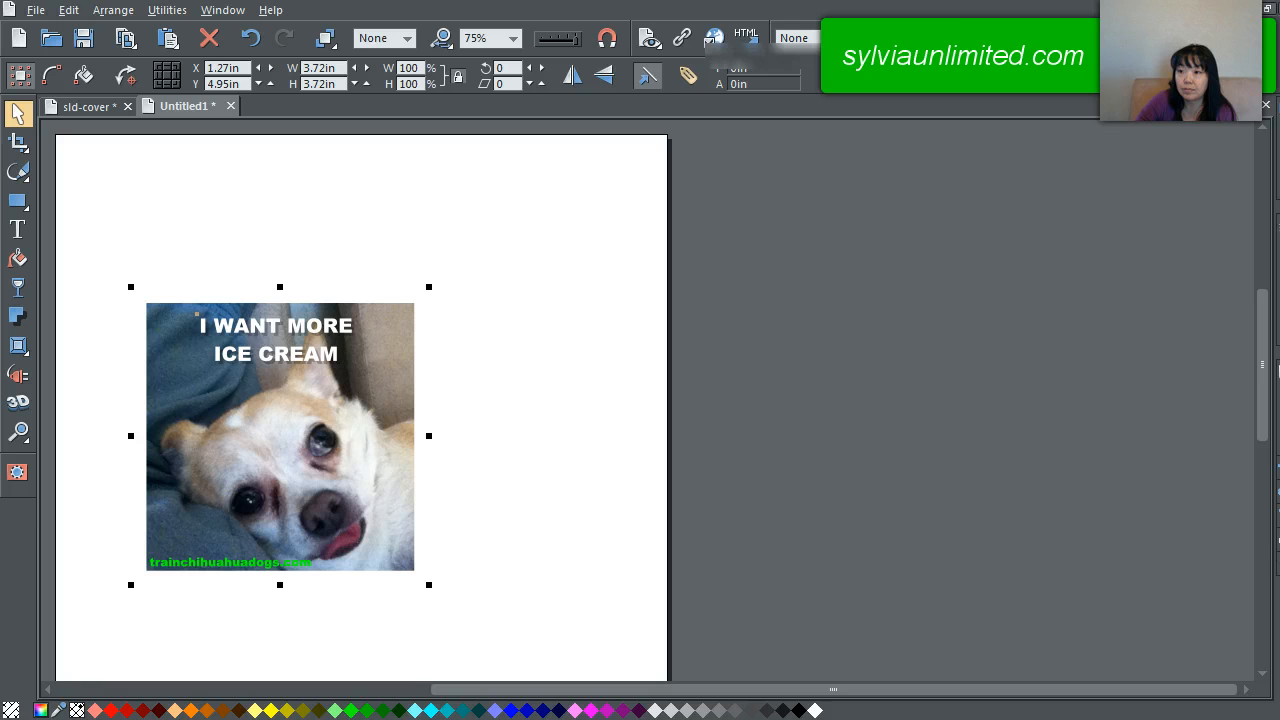